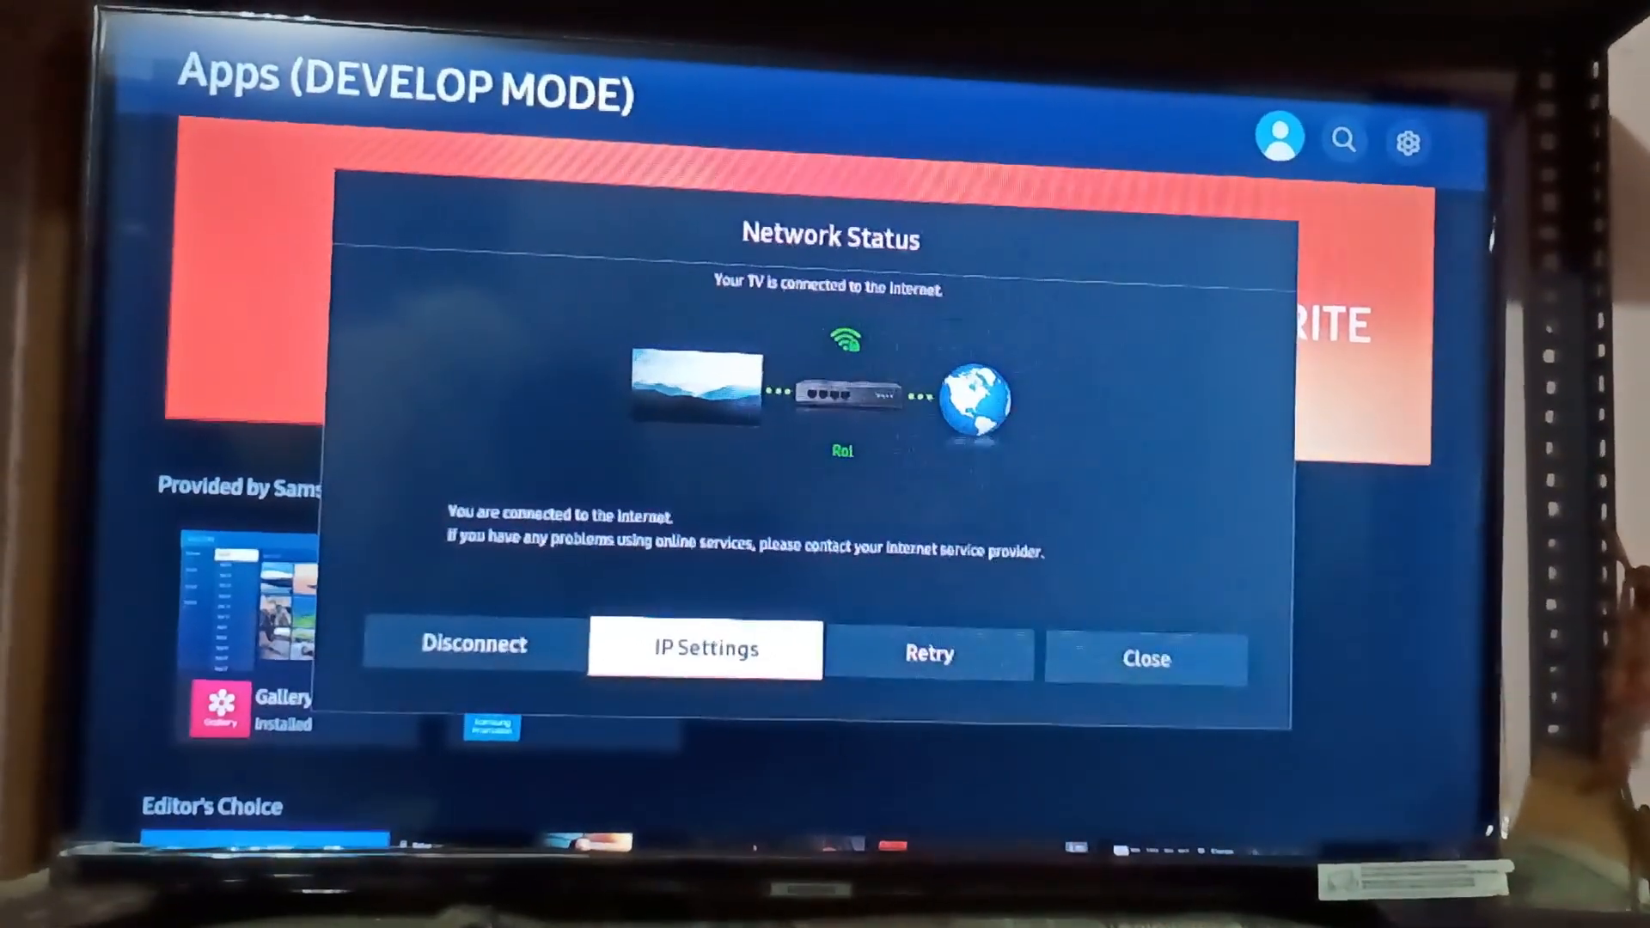
# - Bring up IP Settings in Network Status to view the TV's IP address, subnet mask and gateway
pyautogui.click(706, 648)
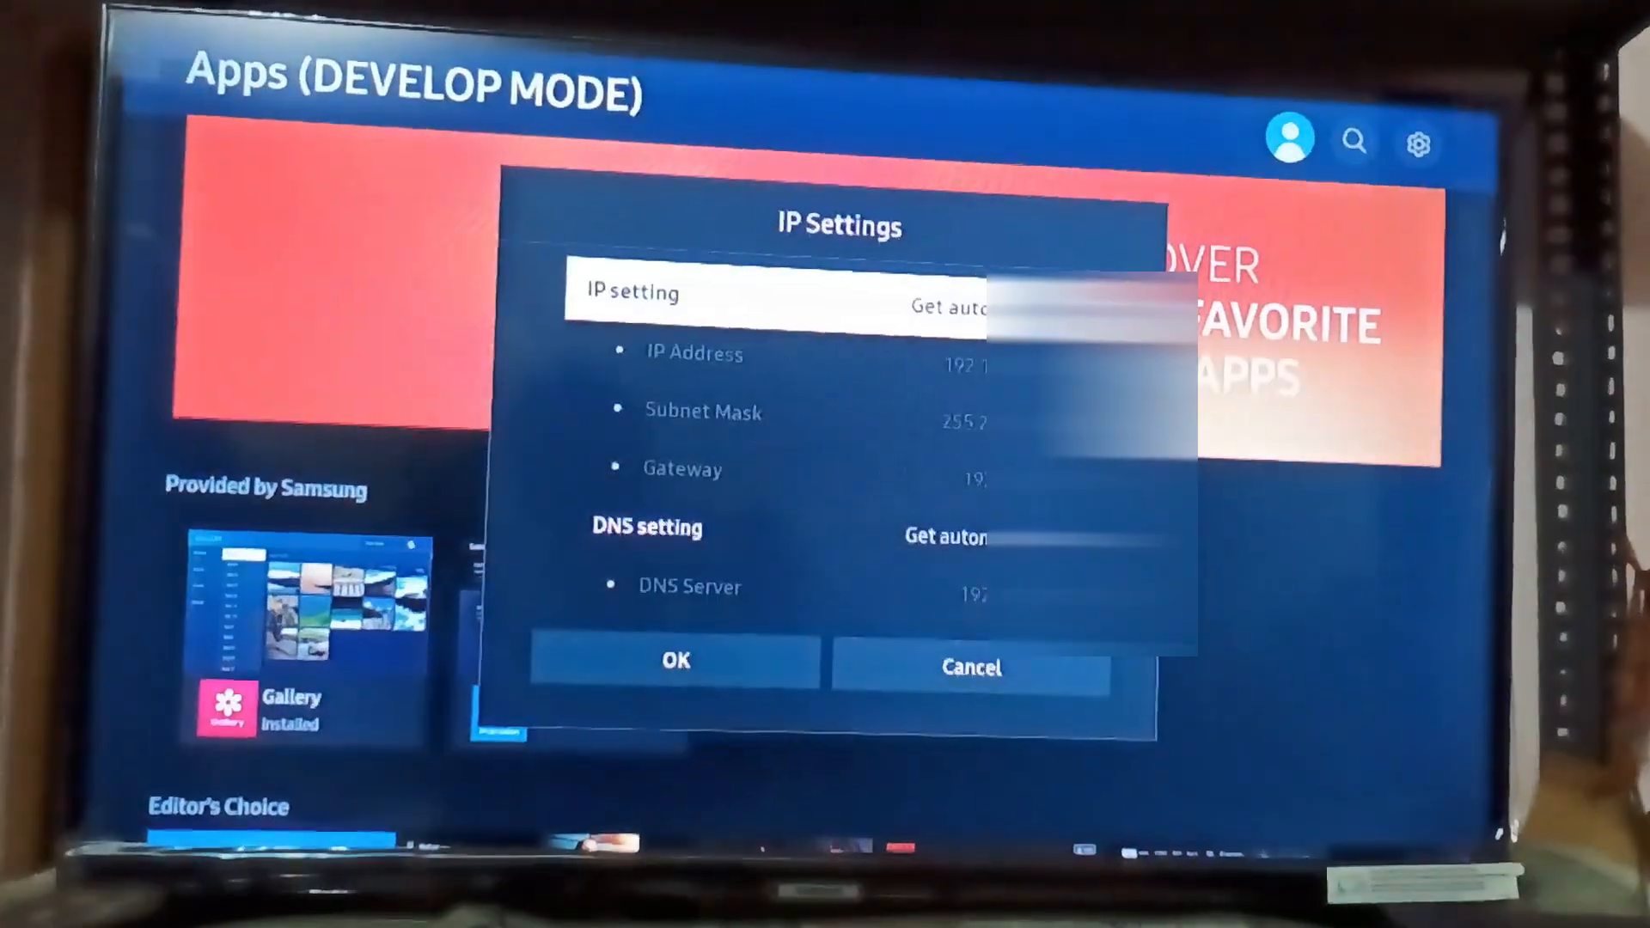
pyautogui.press('down')
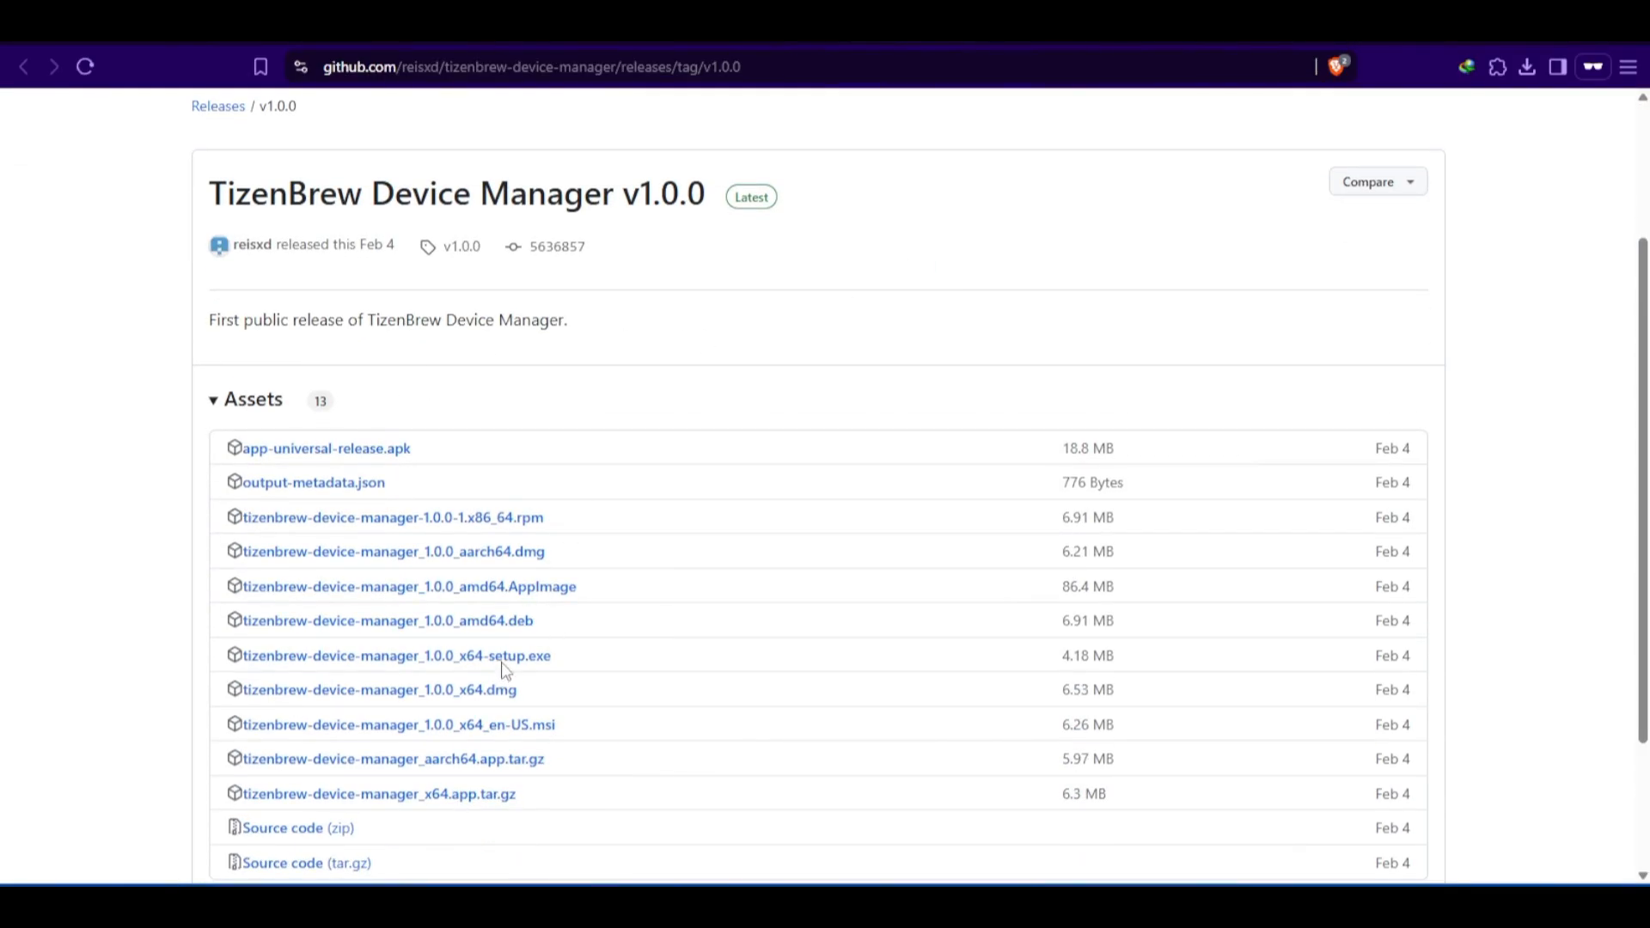
pyautogui.moveTo(510, 683)
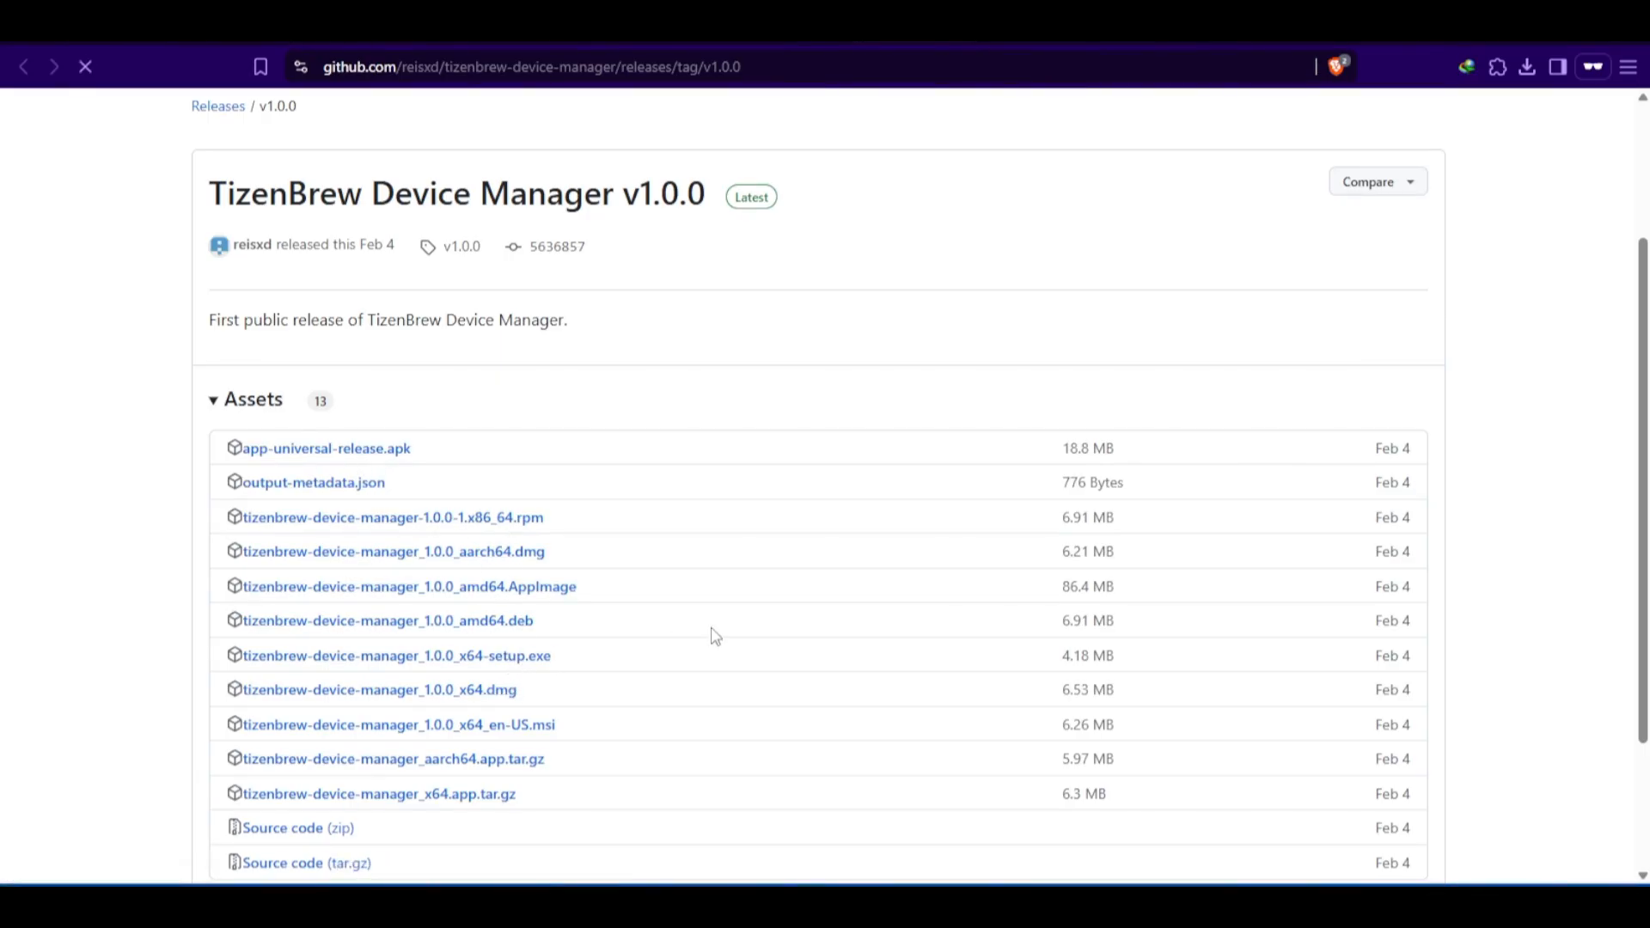
# - Download tizenbrew-device-manager_1.0.0_x64-setup.exe, remove the old version, install and launch it
pyautogui.click(392, 654)
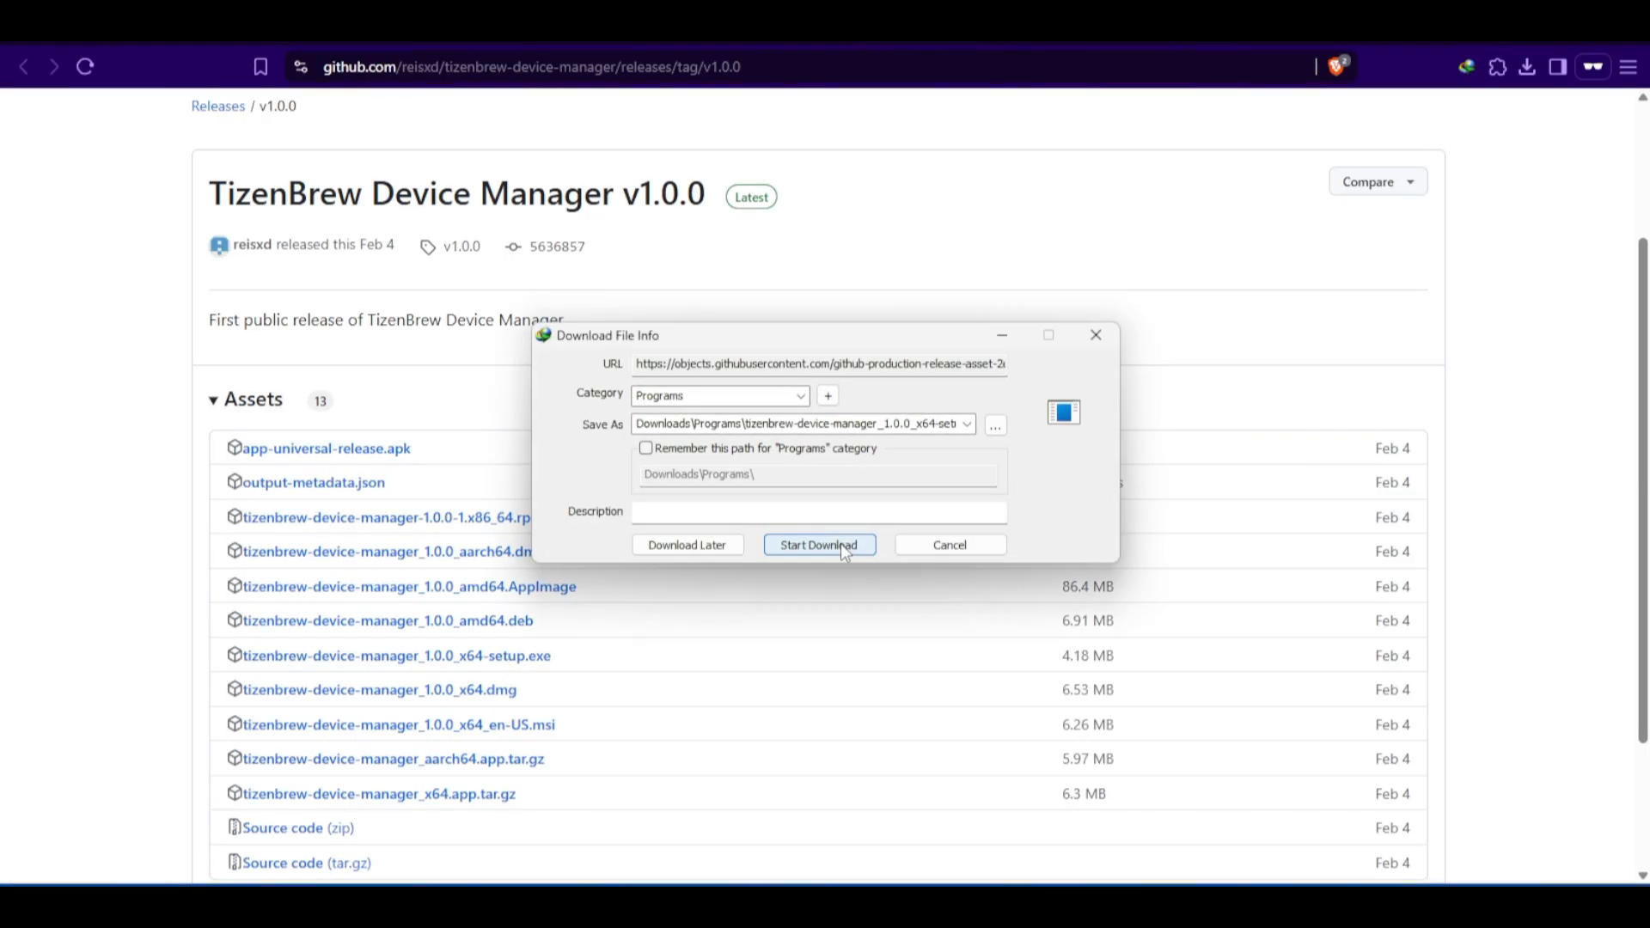
pyautogui.click(820, 545)
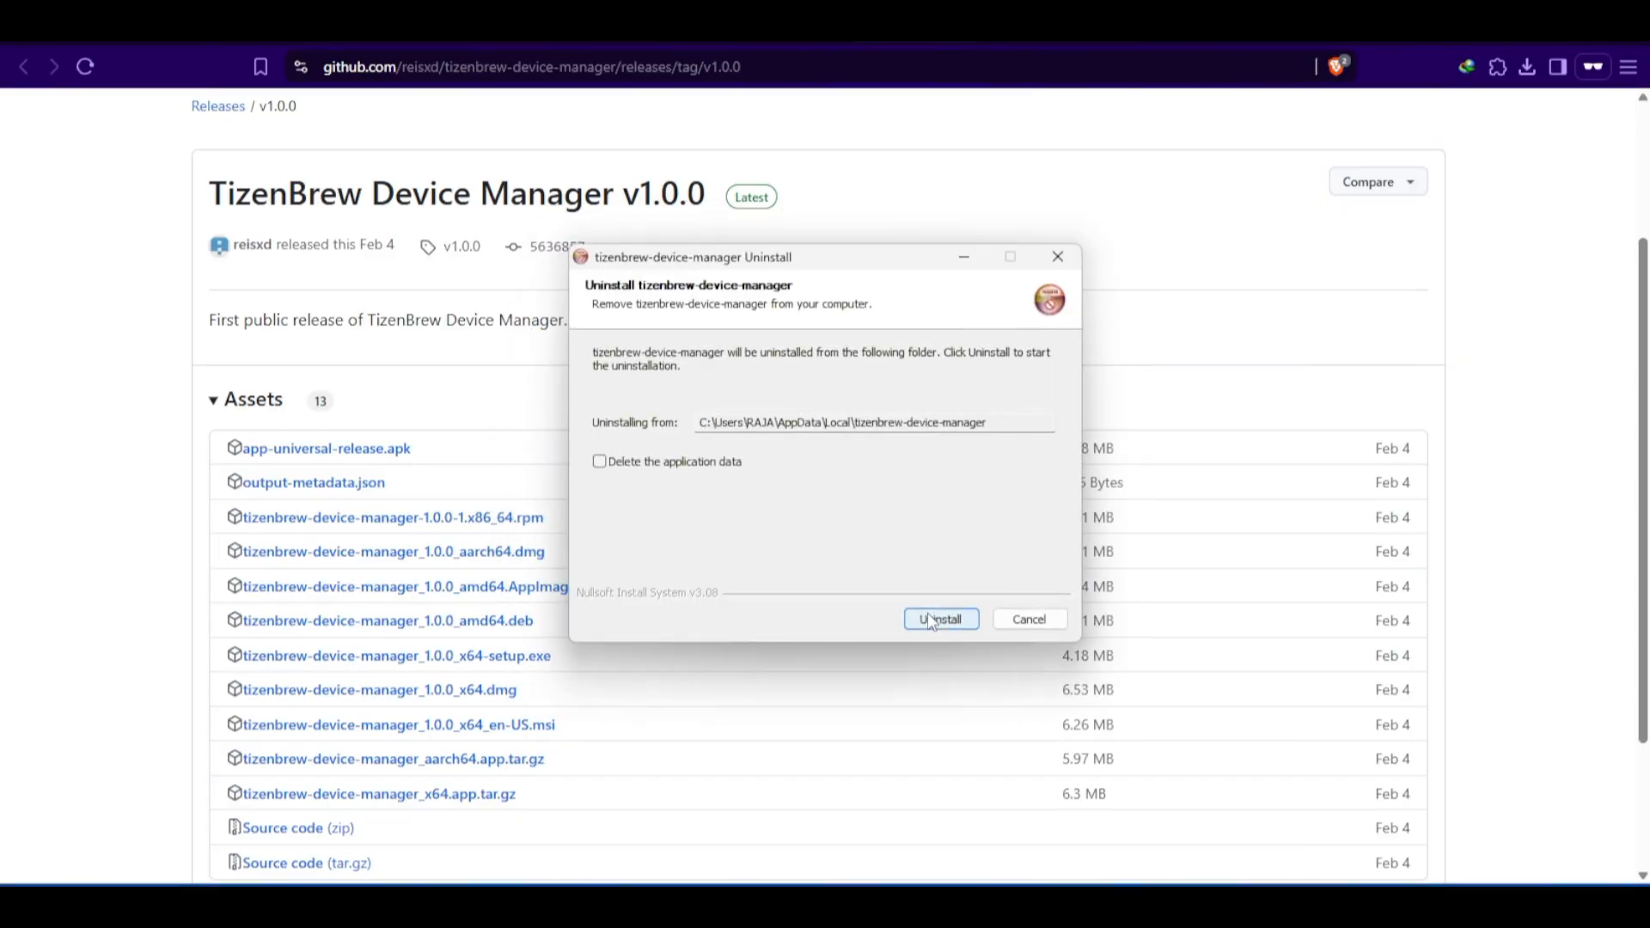
pyautogui.click(941, 619)
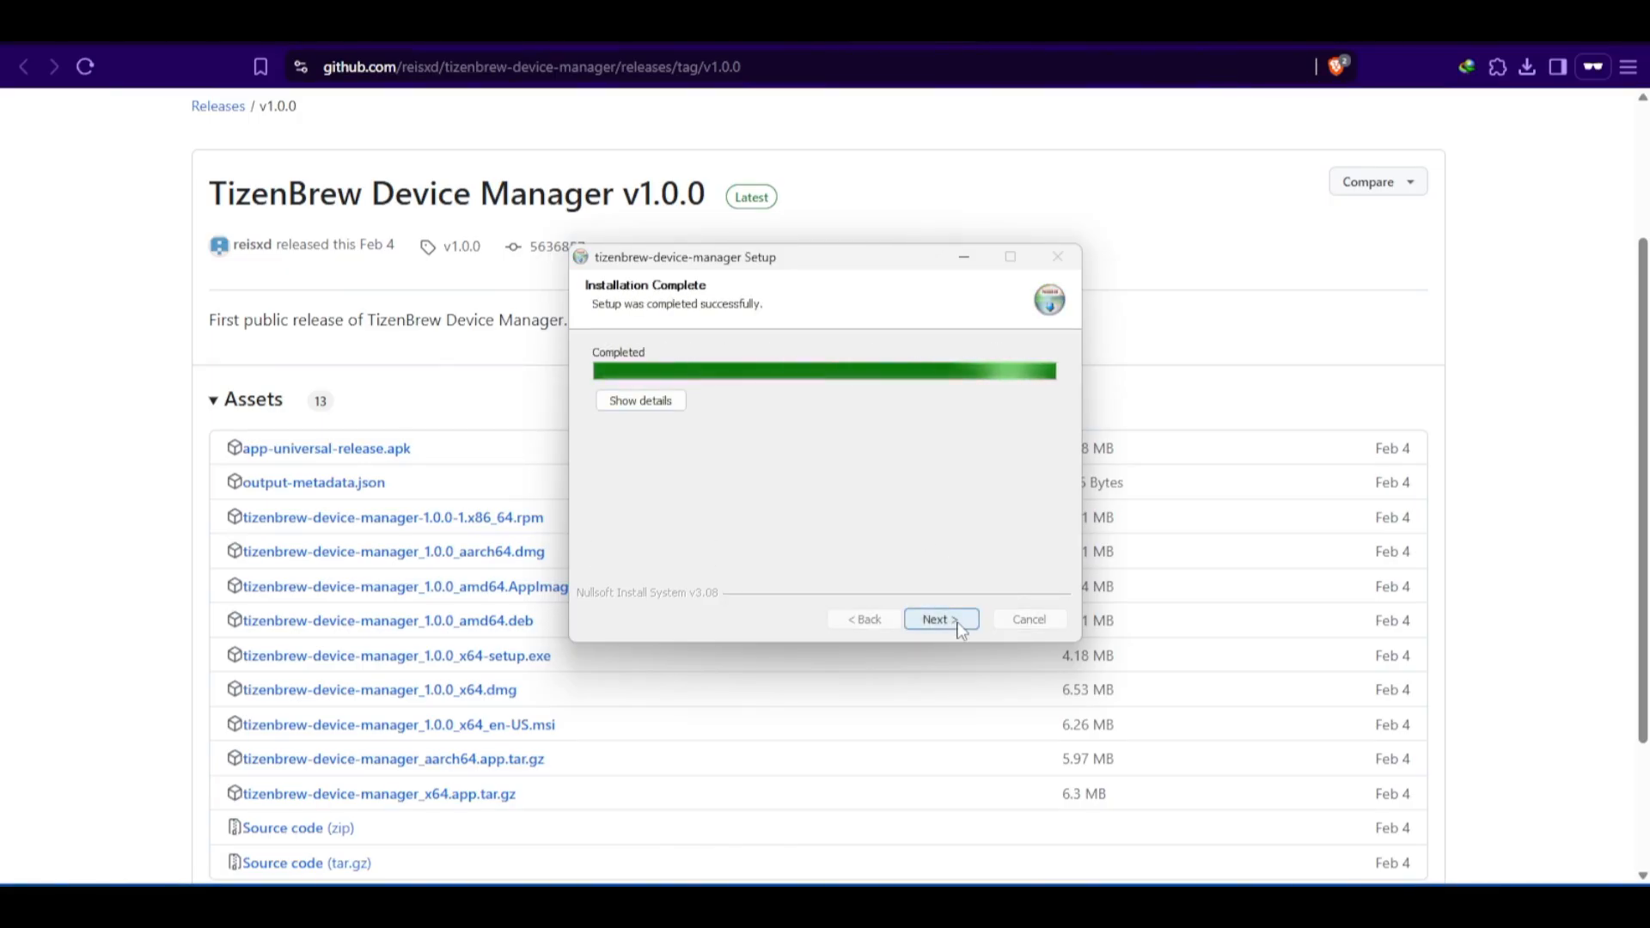
pyautogui.click(941, 619)
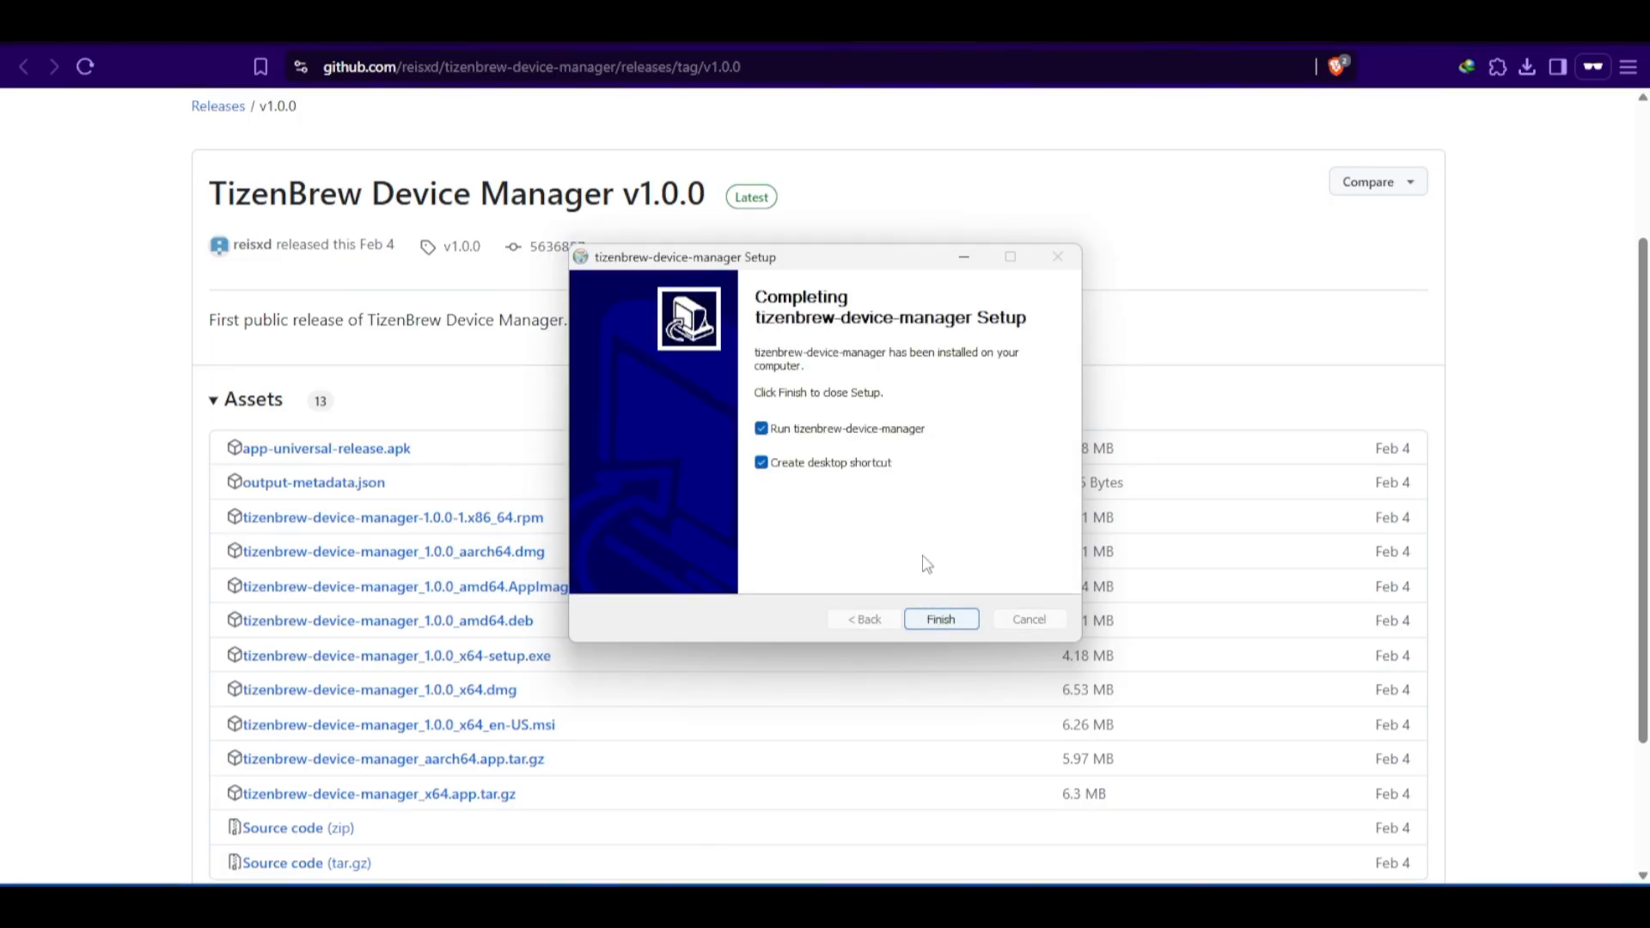
pyautogui.click(942, 619)
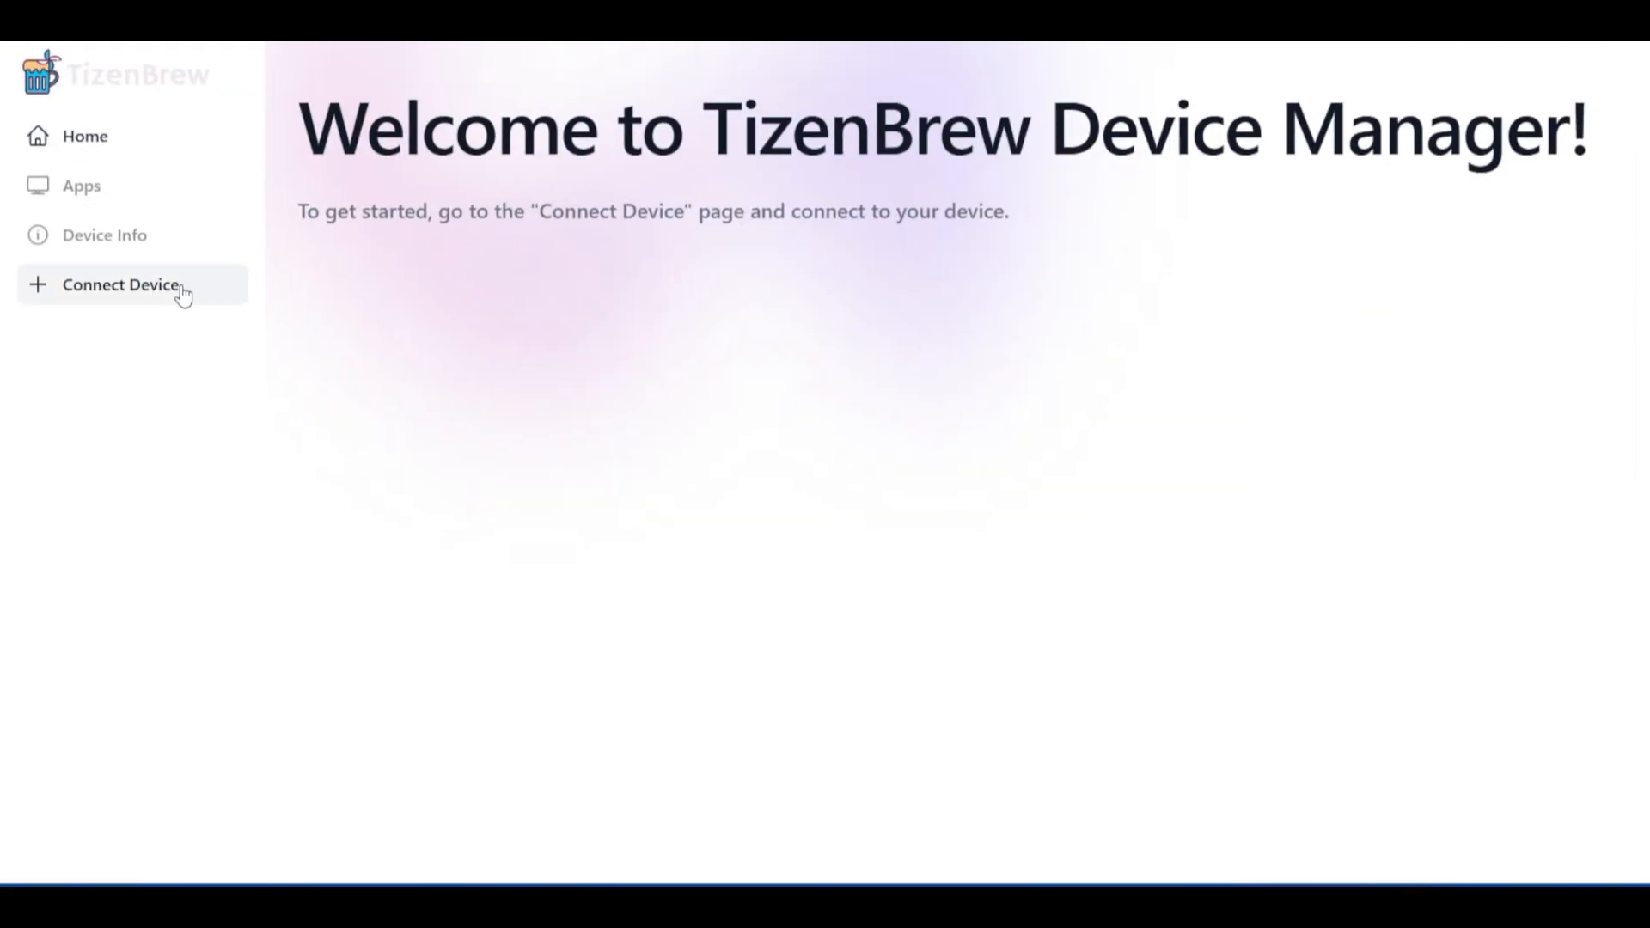
# - Connect TizenBrew Device Manager to the TV at its entered IP address
pyautogui.click(122, 284)
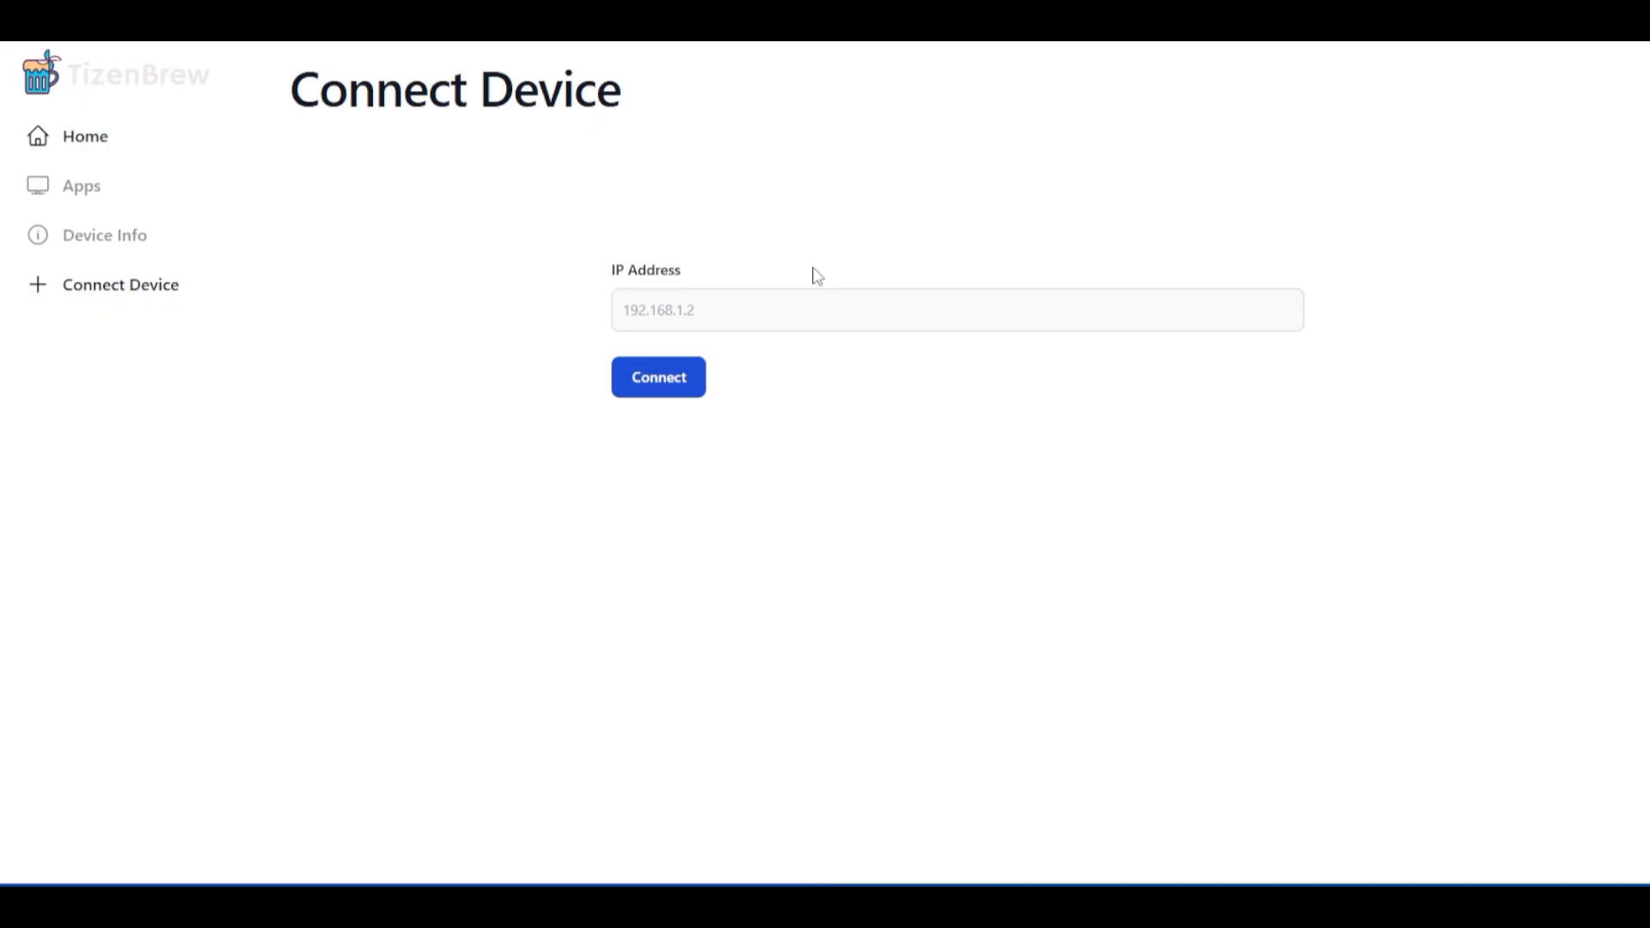
pyautogui.moveTo(824, 268)
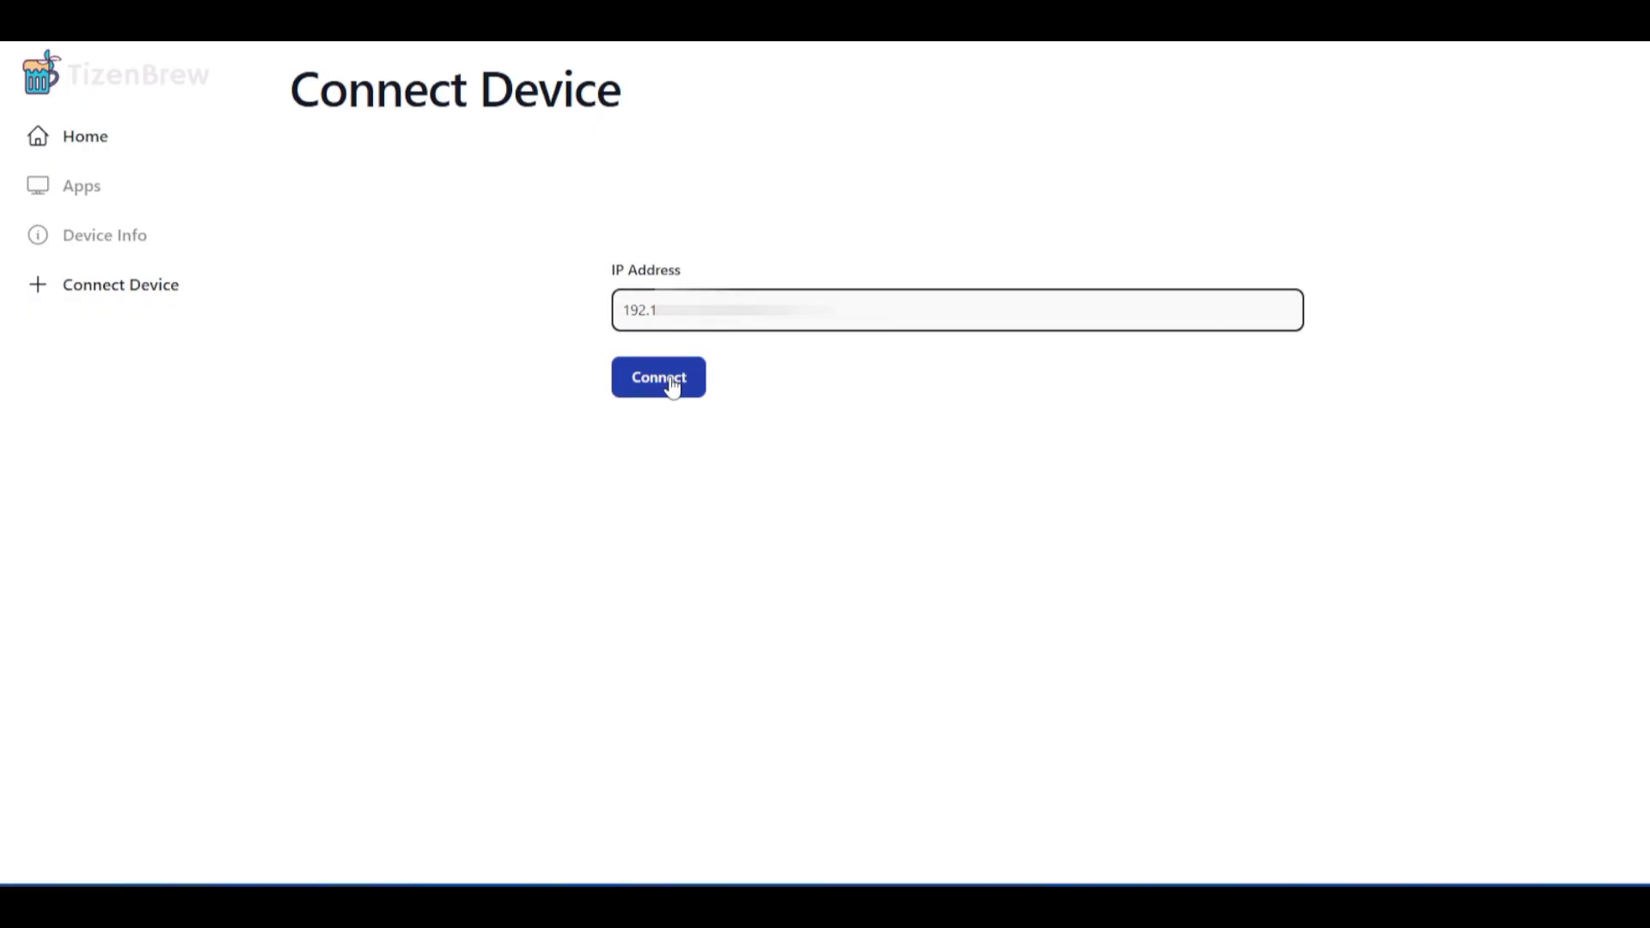
pyautogui.click(659, 378)
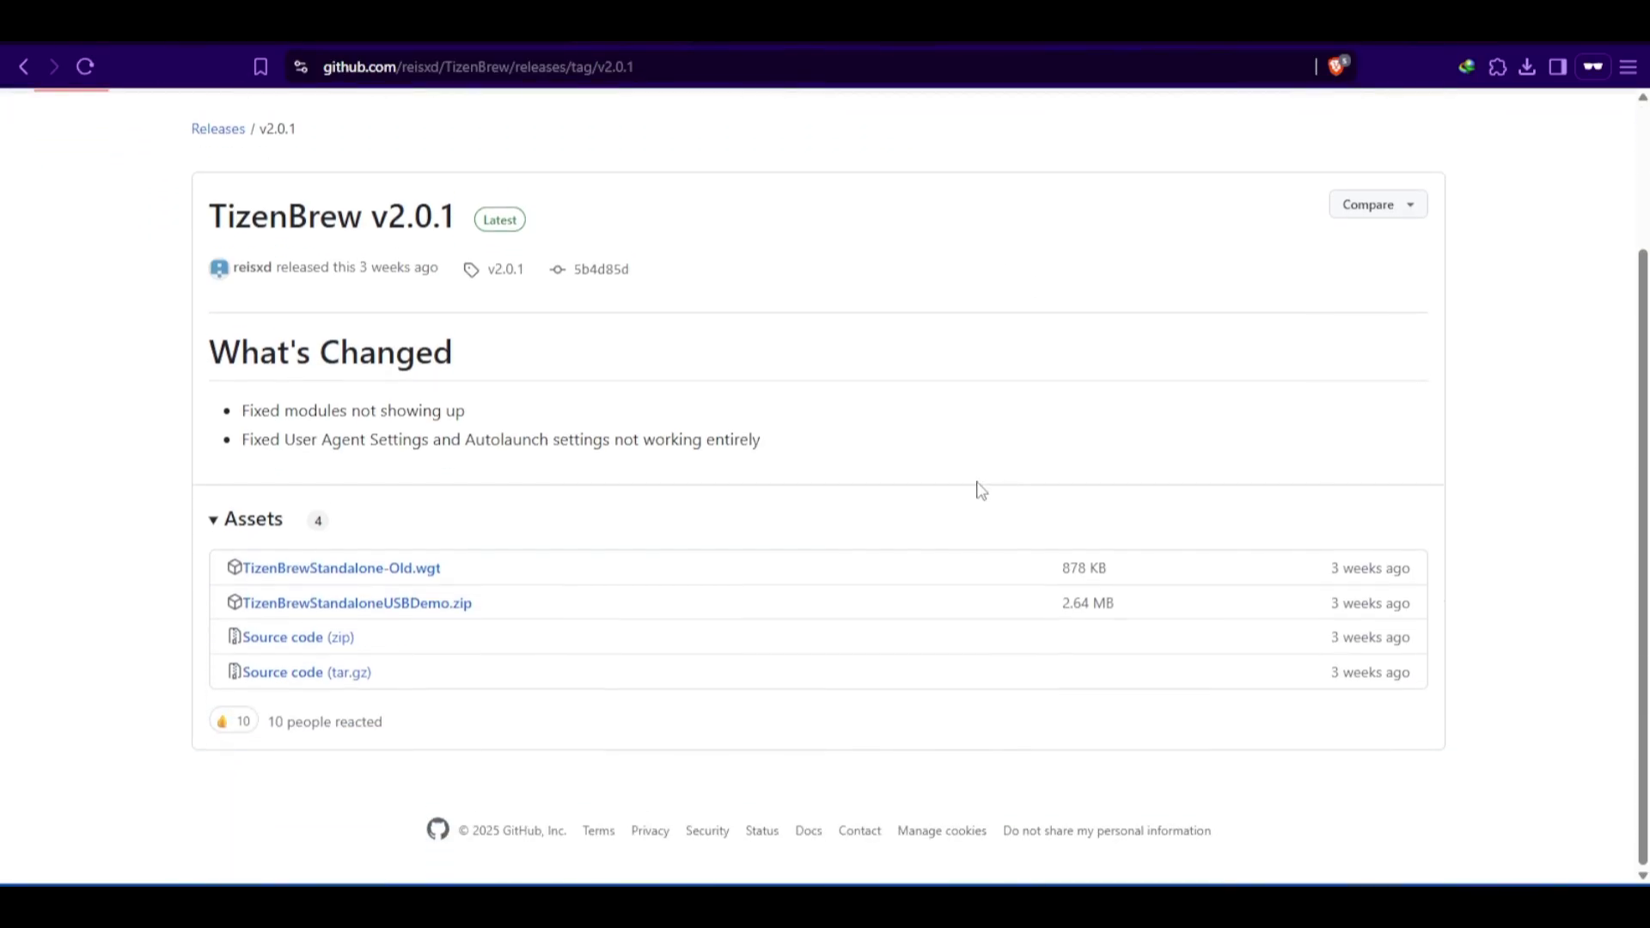
pyautogui.moveTo(387, 576)
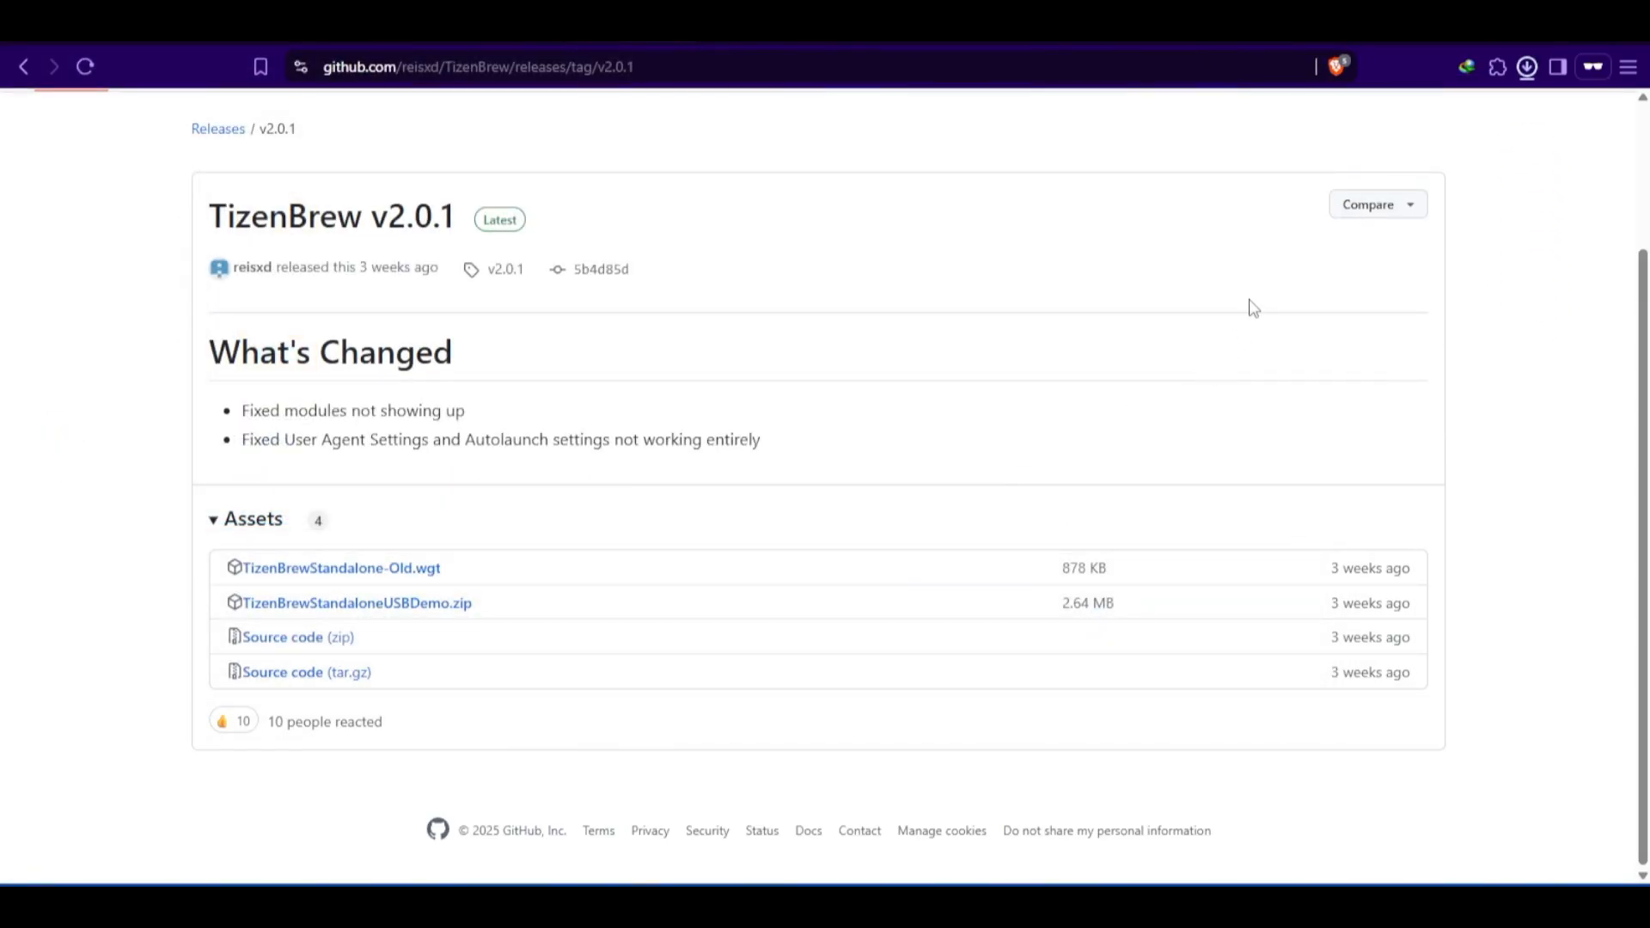
# - Download TizenBrewStandalone-Old.wgt from the TizenBrew v2.0.1 release assets
pyautogui.click(1527, 66)
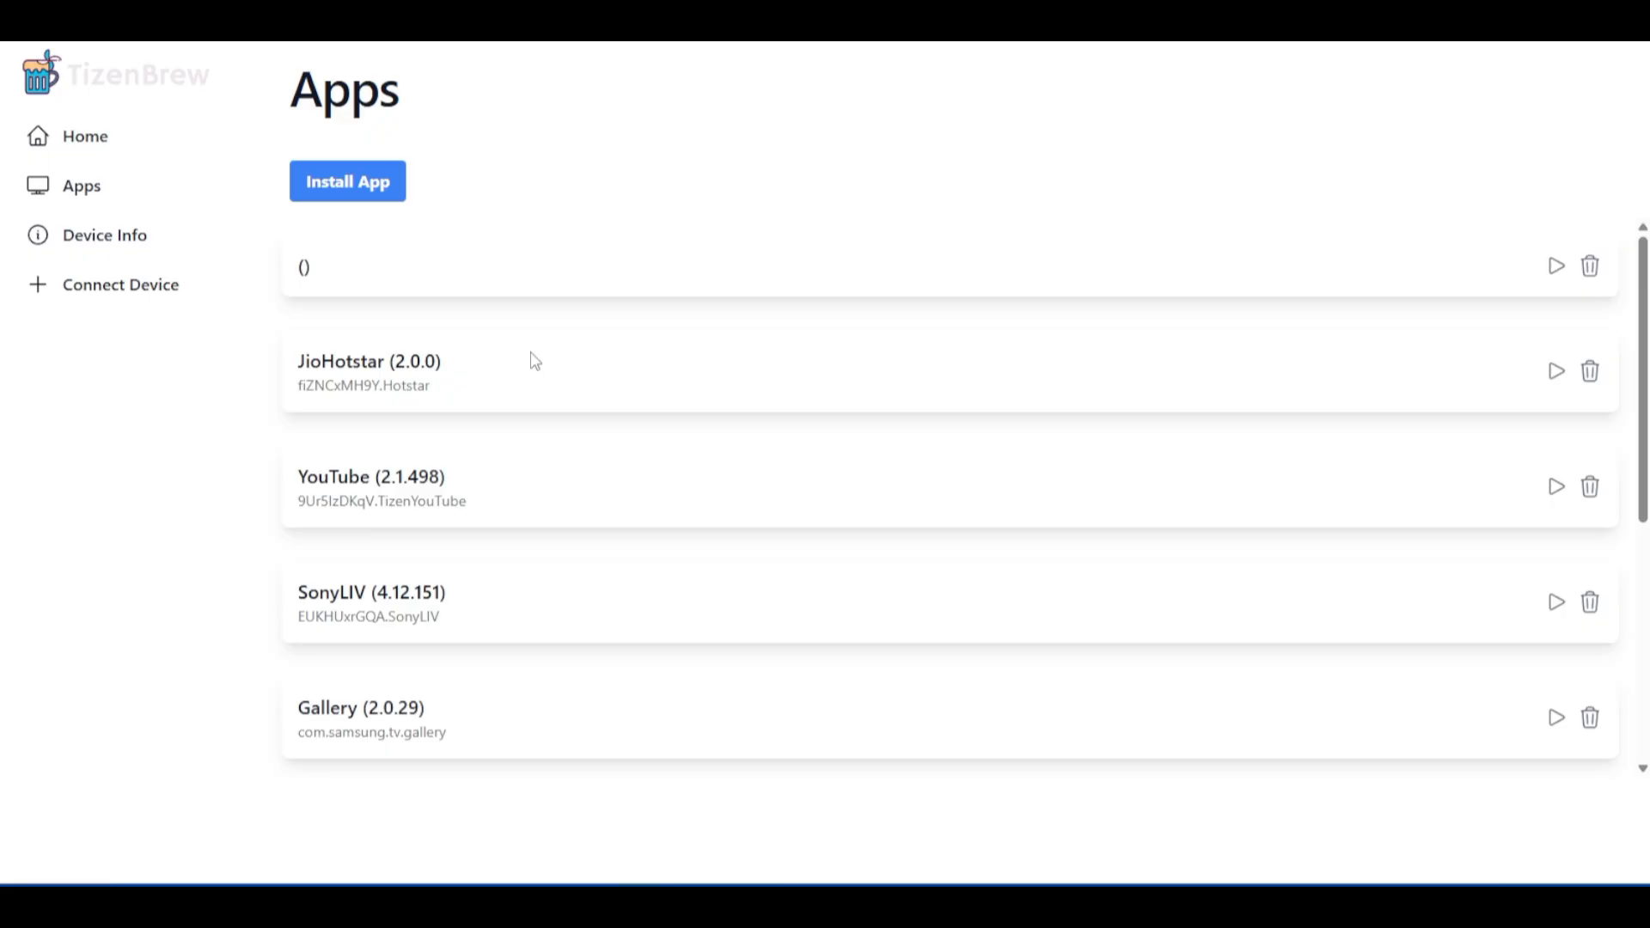
# - Install TizenBrewStandalone-Old.wgt from the Downloads folder onto the TV
pyautogui.click(347, 181)
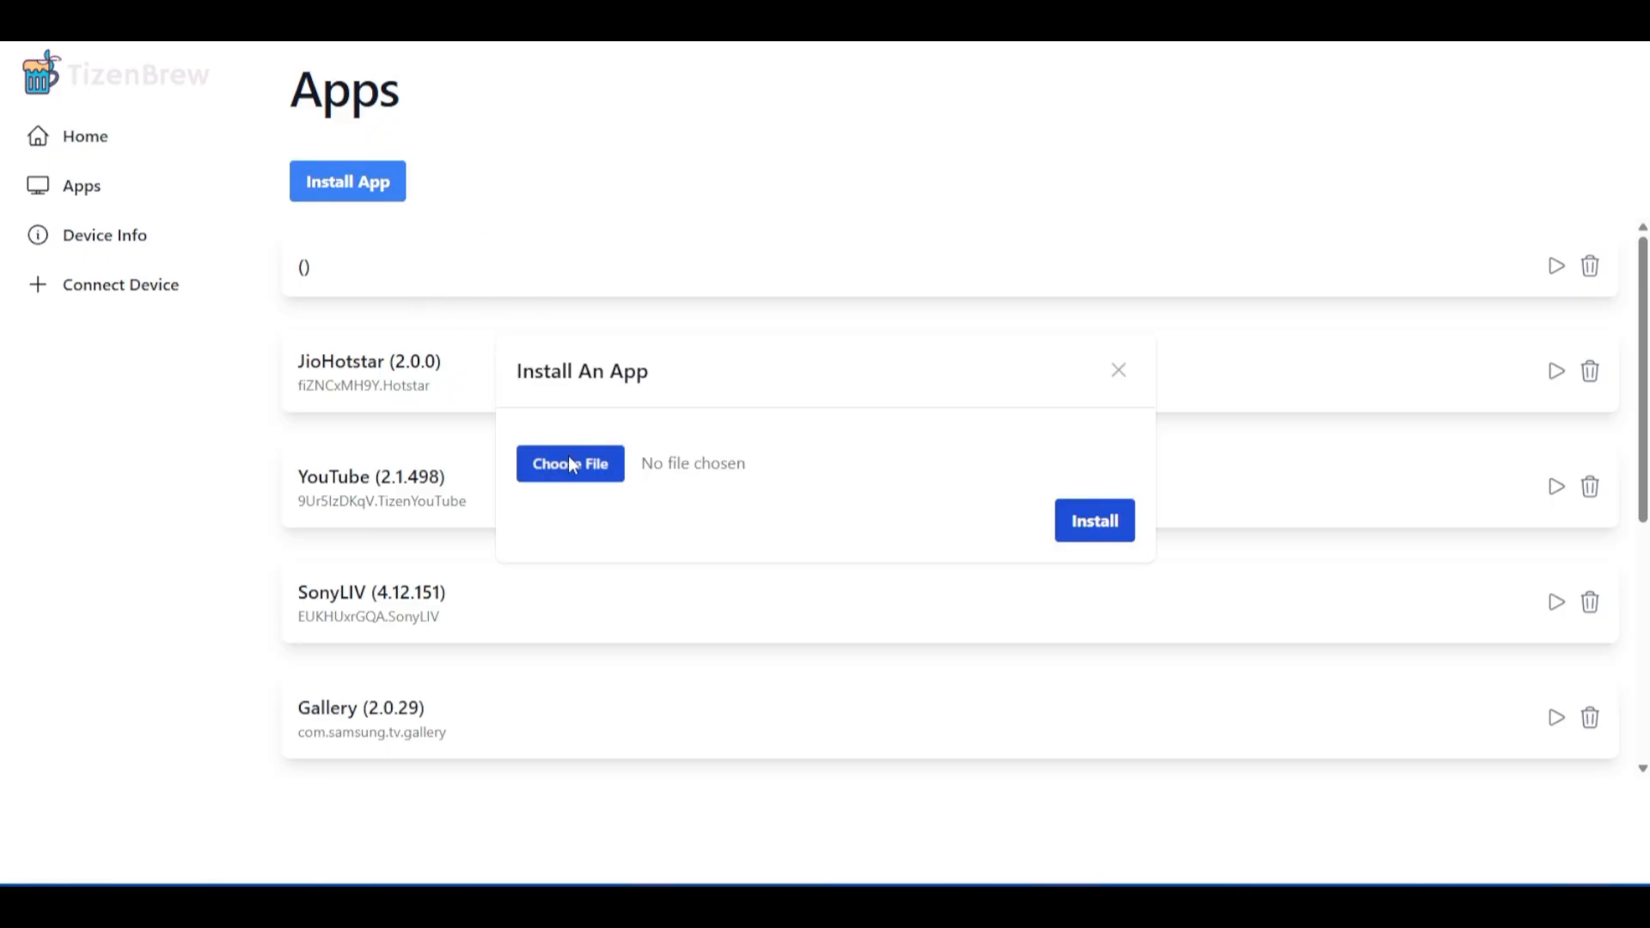
pyautogui.click(569, 464)
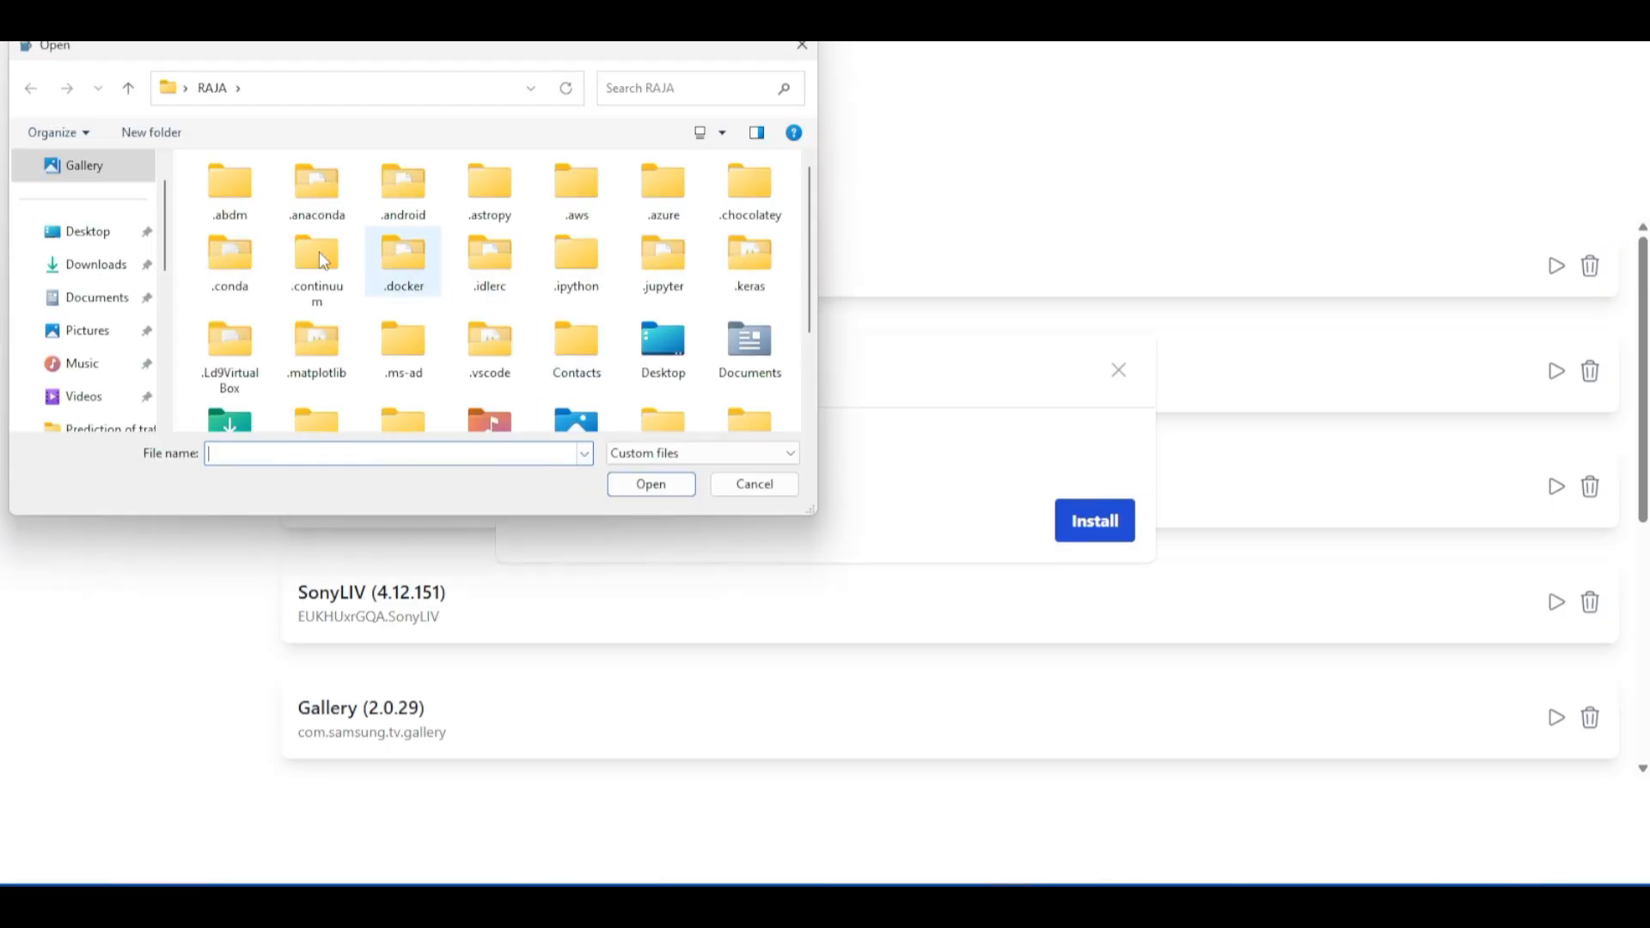
pyautogui.click(95, 264)
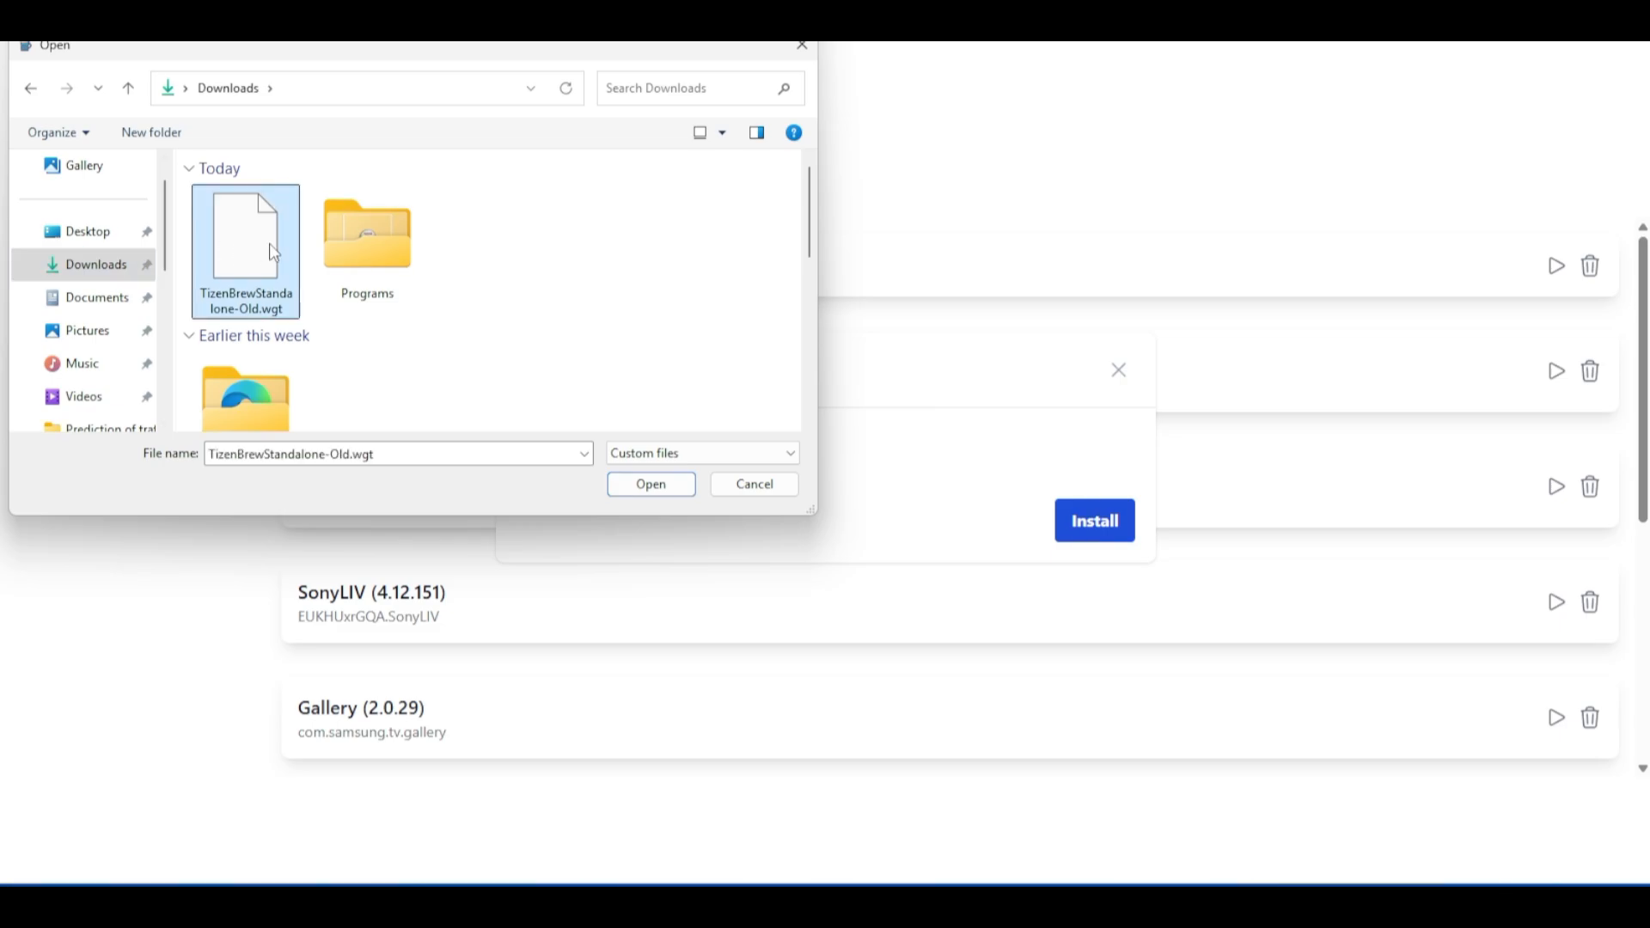
pyautogui.click(651, 484)
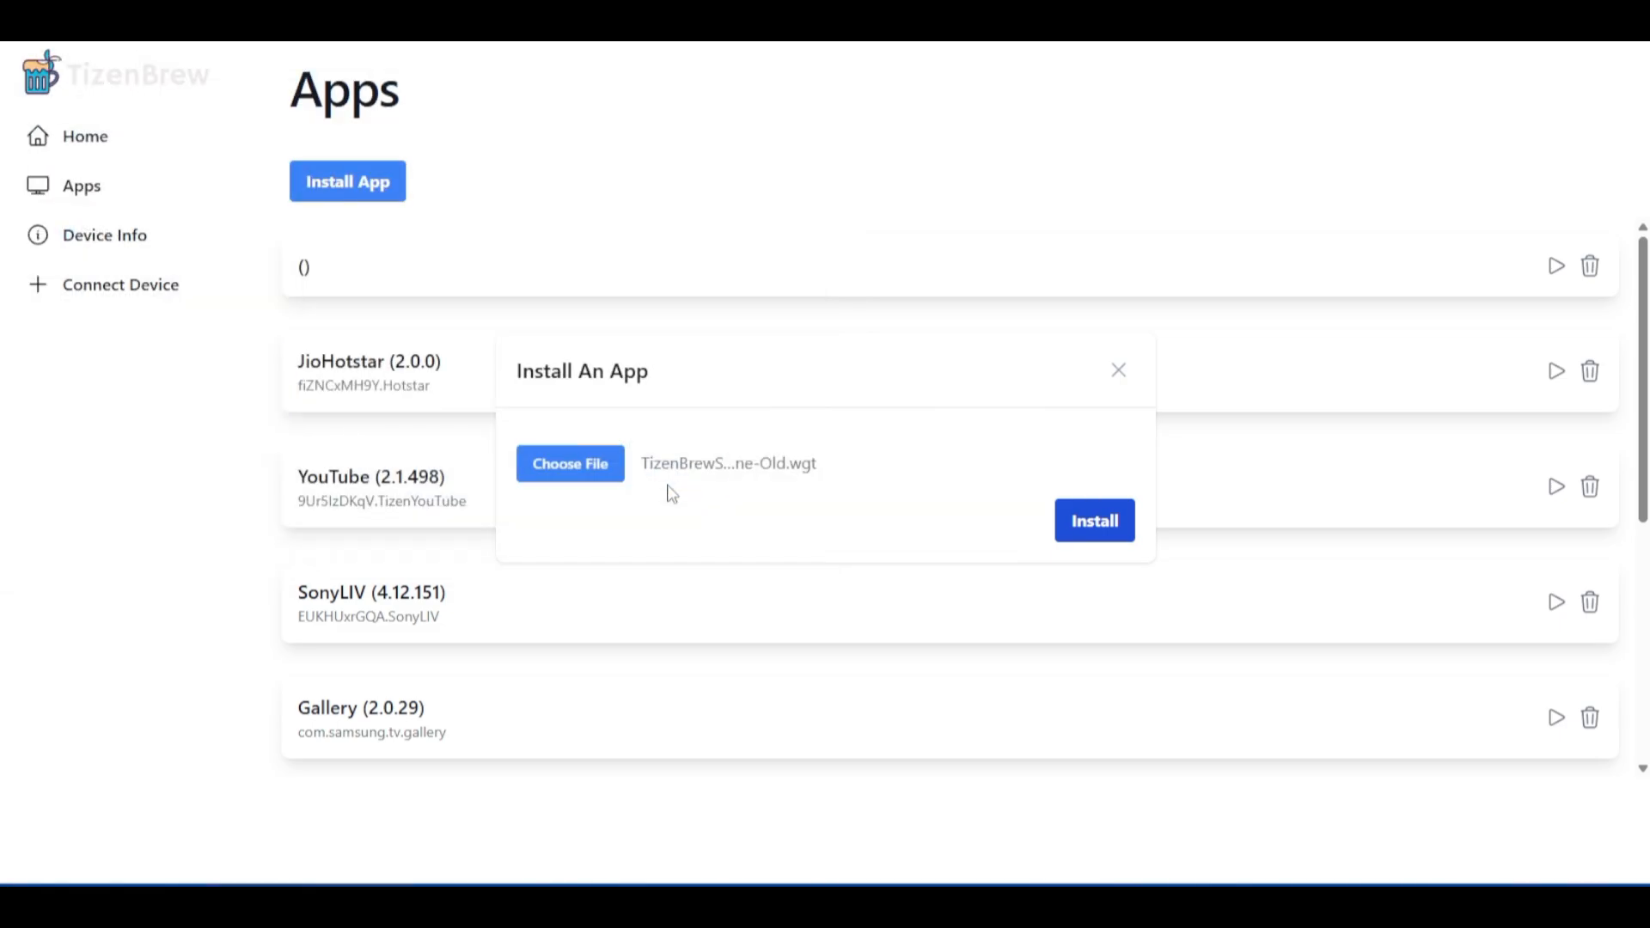
pyautogui.click(1094, 520)
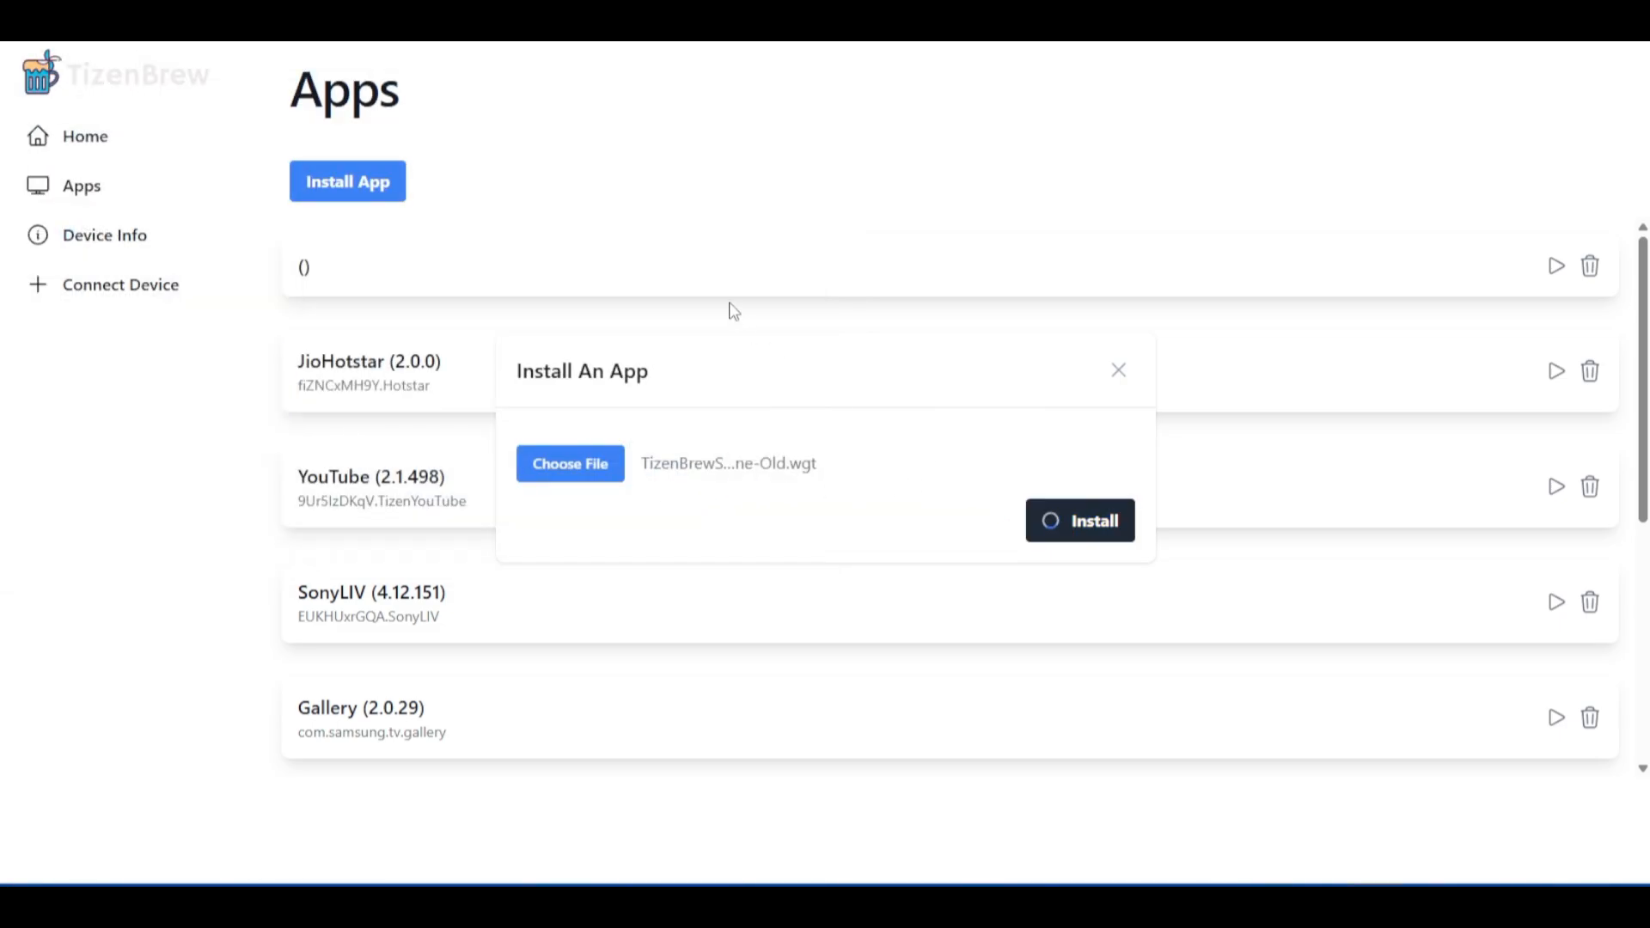
pyautogui.click(1080, 521)
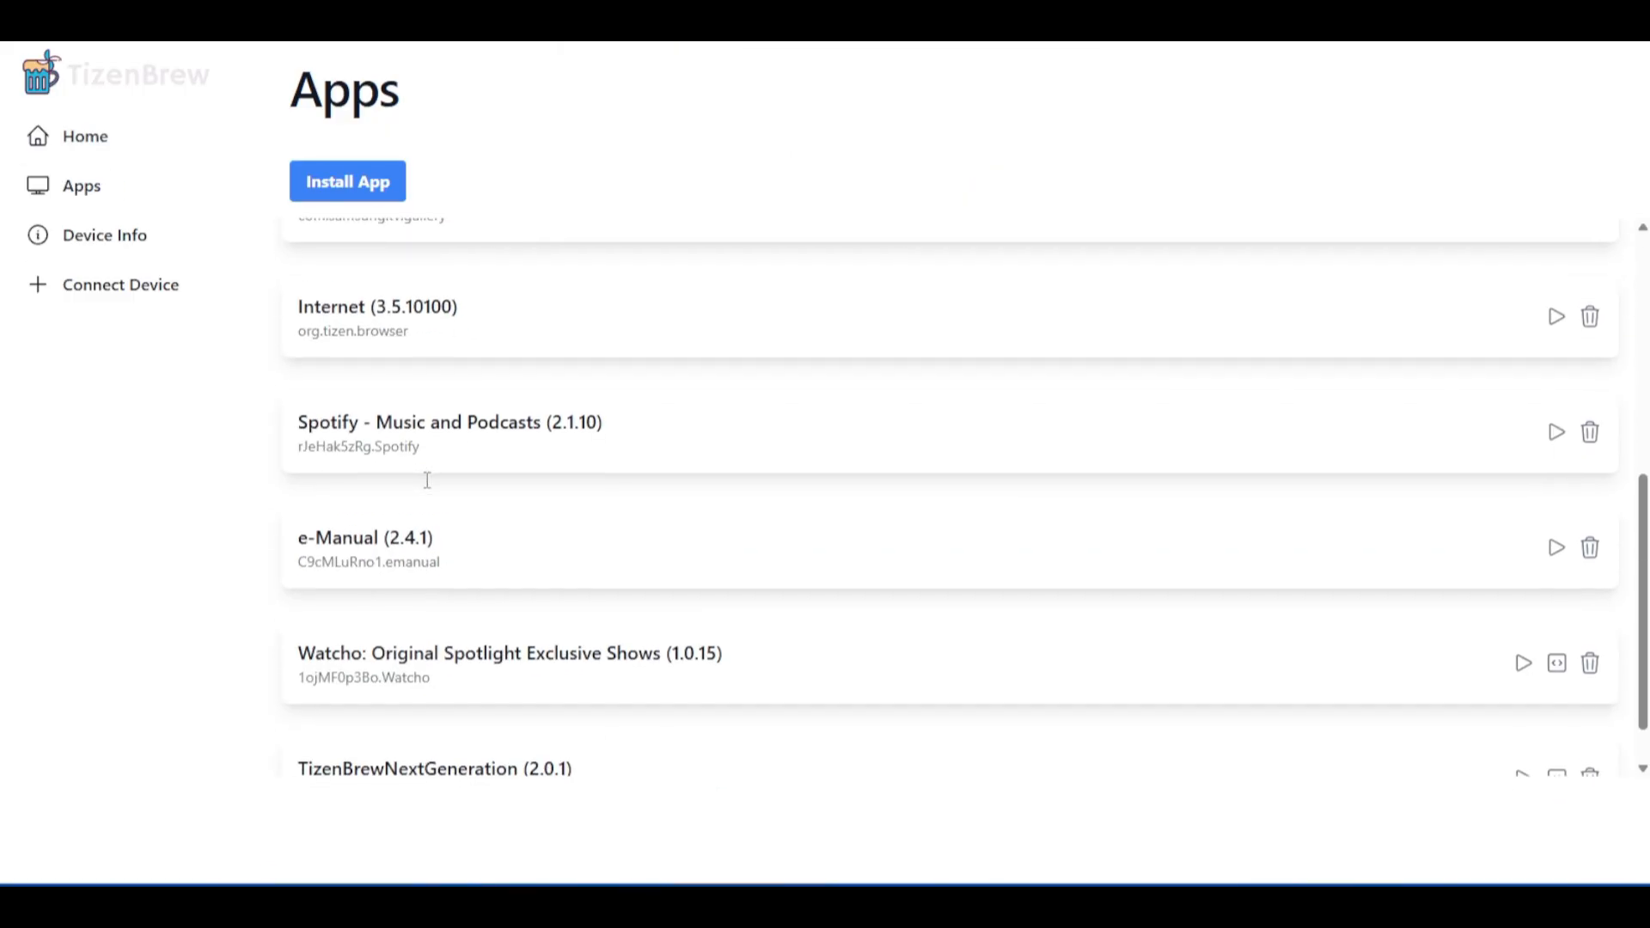
# - Scroll the Apps list to reveal TizenBrewNextGeneration (2.0.1) as the final entry
pyautogui.scroll(-3)
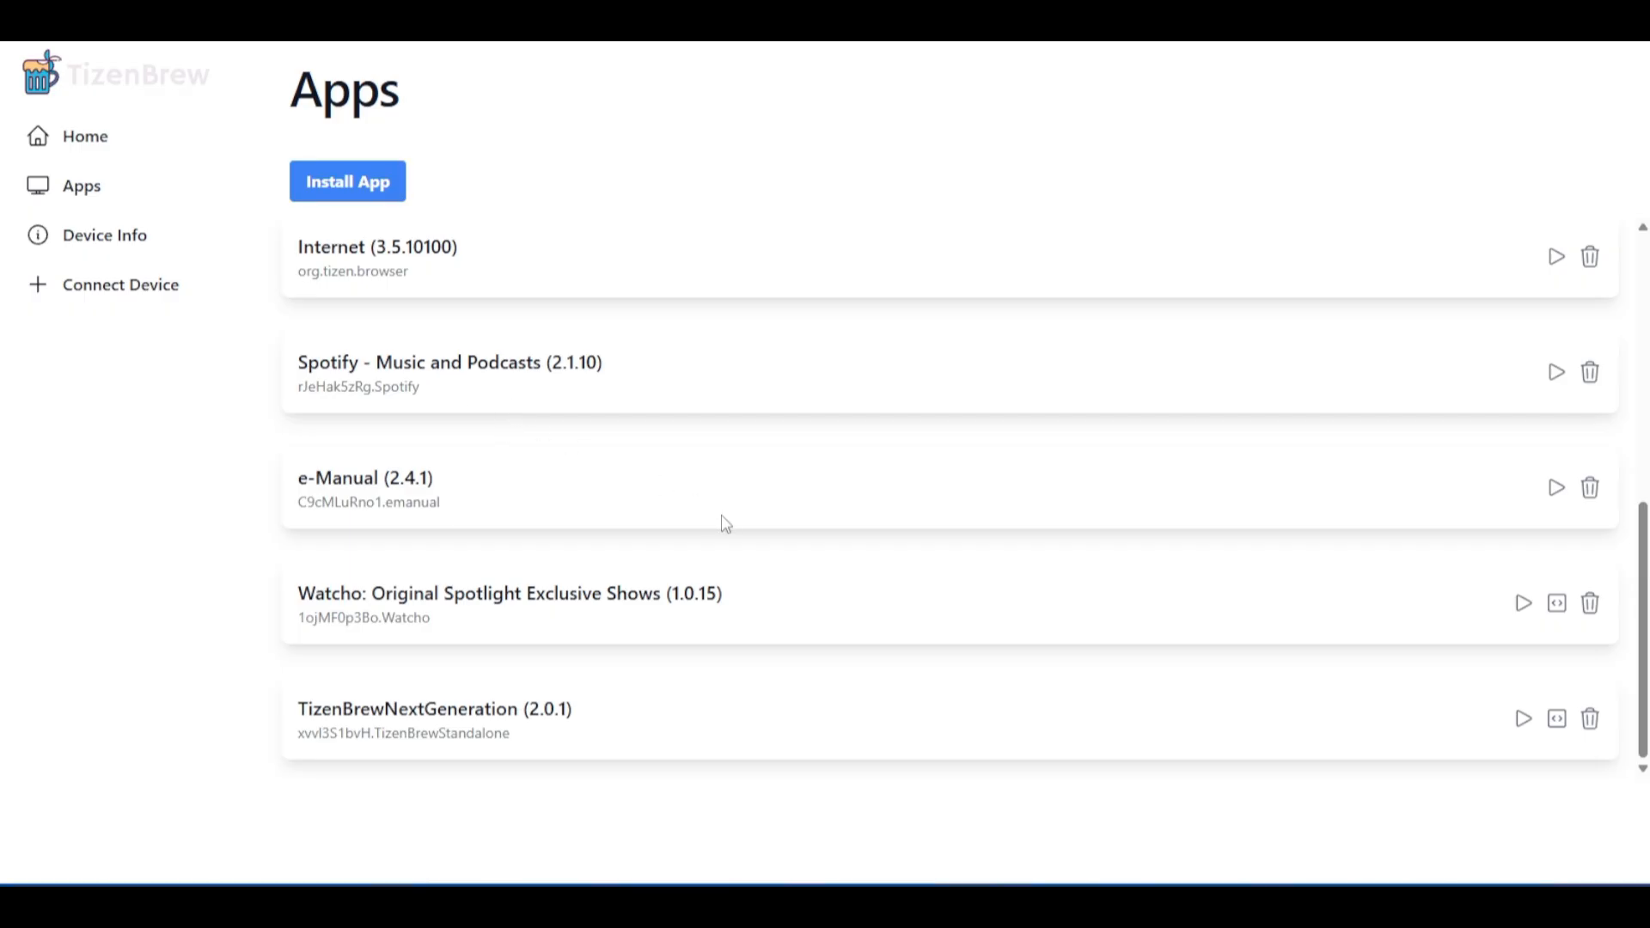
pyautogui.moveTo(1068, 757)
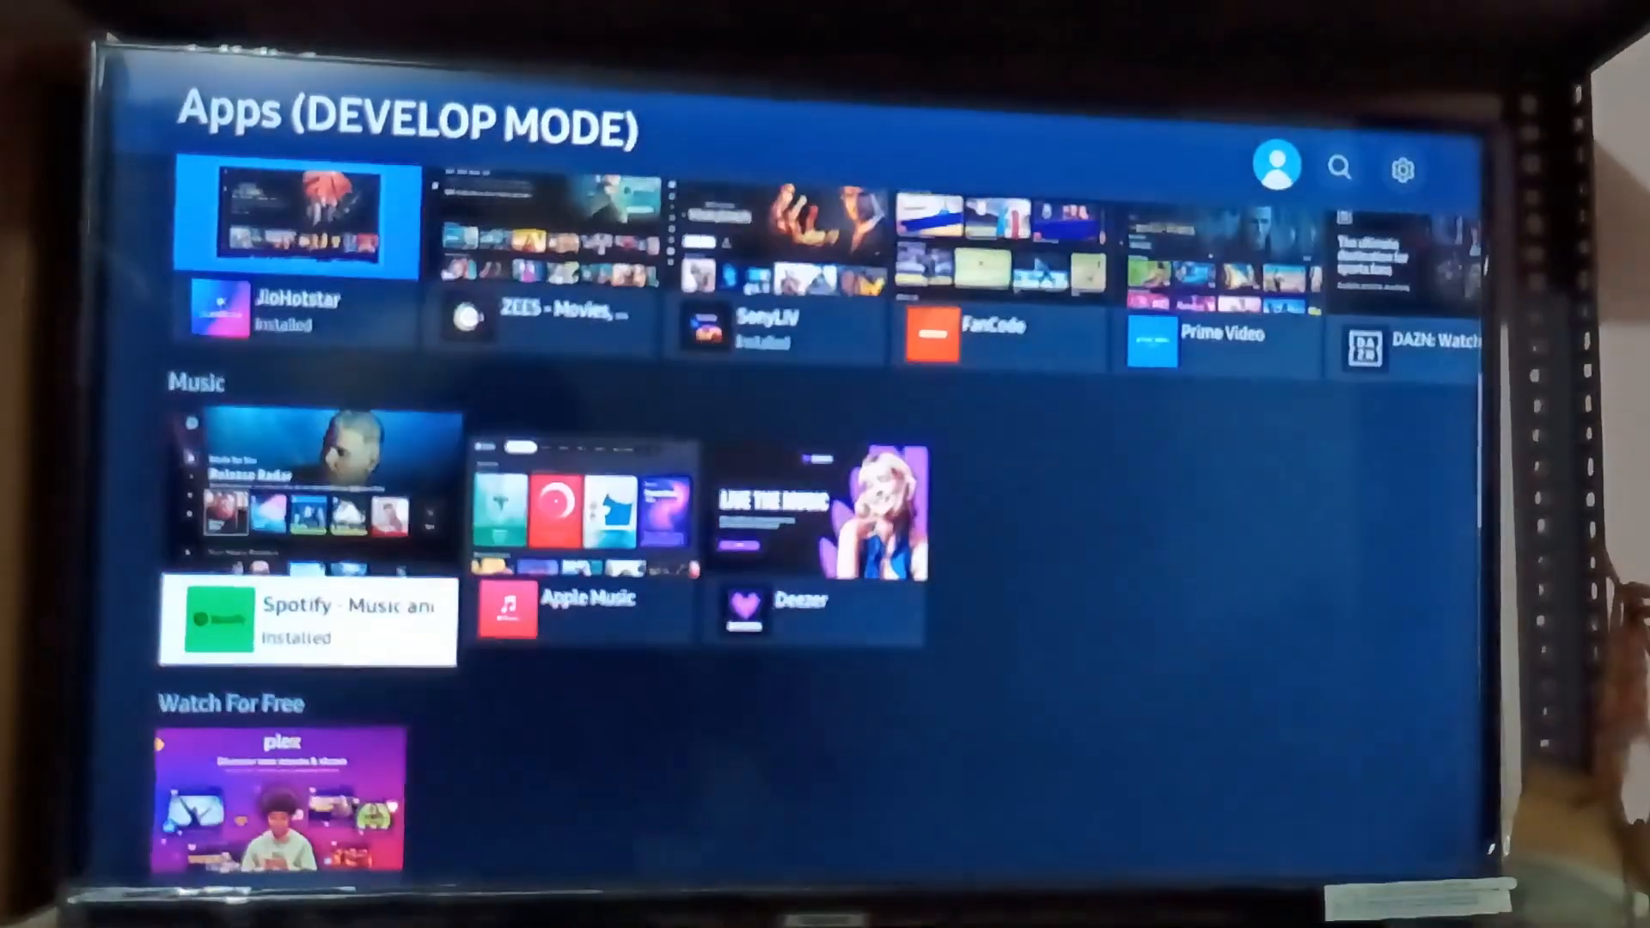
# - Show the Developer mode dialog with developer mode on and the Host PC IP
pyautogui.click(1402, 167)
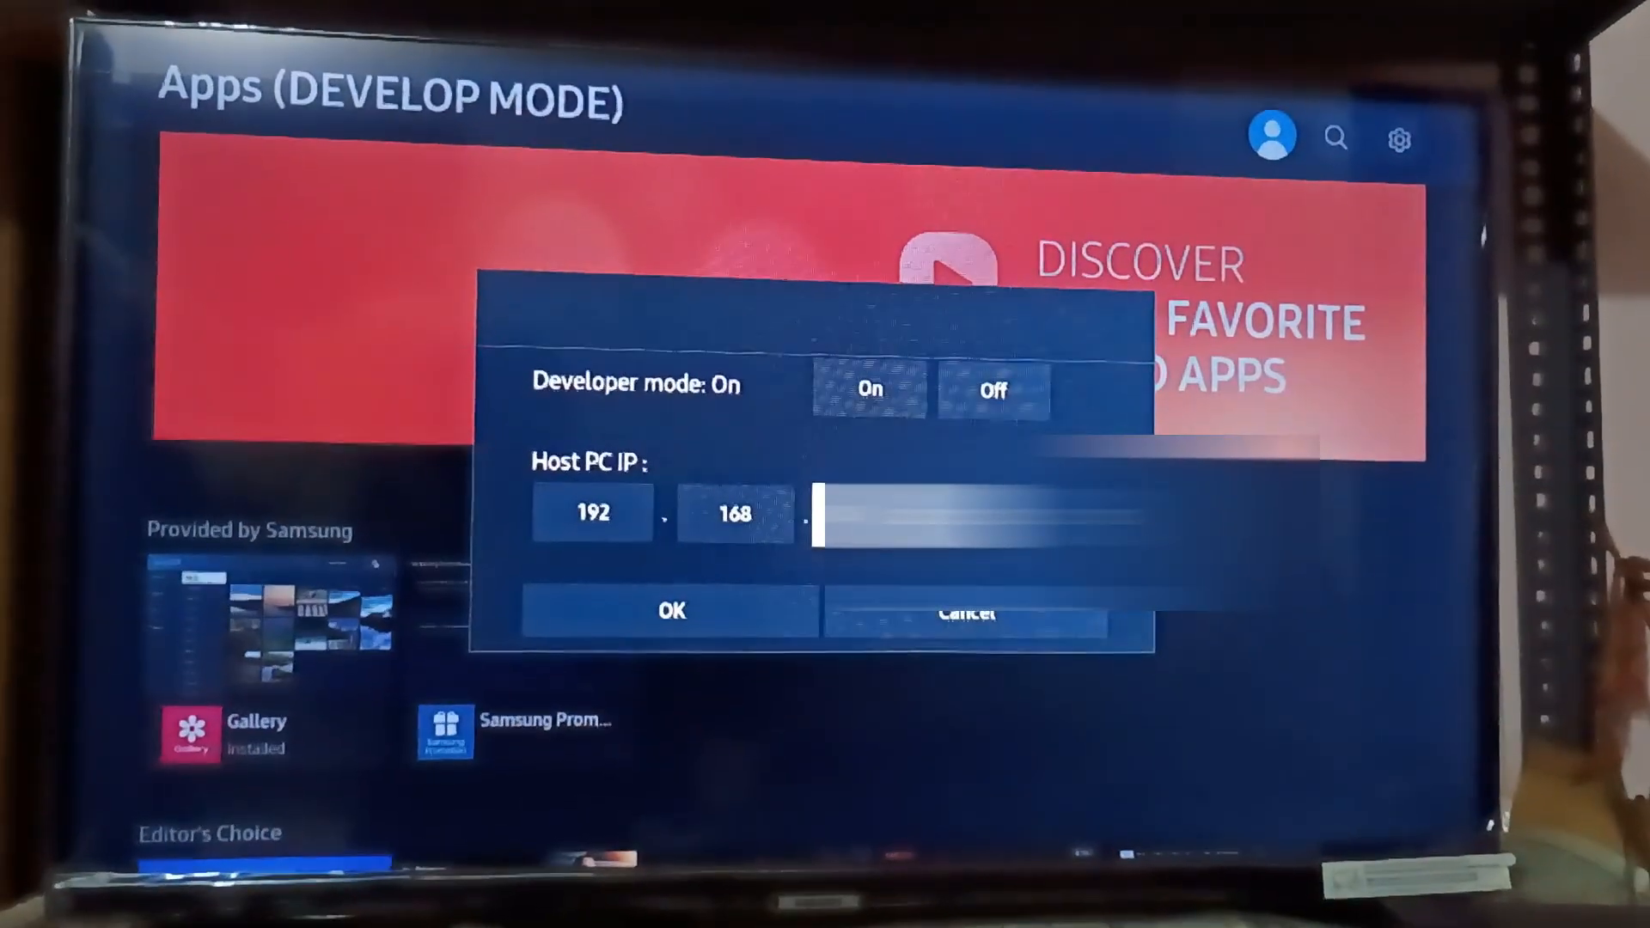